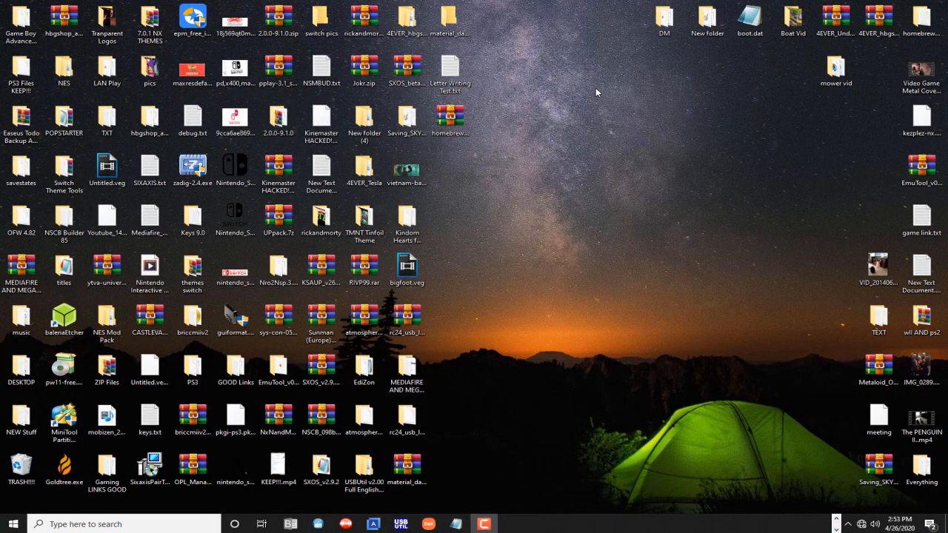
{"action": "mouse_move", "coordinate": [835, 518]}
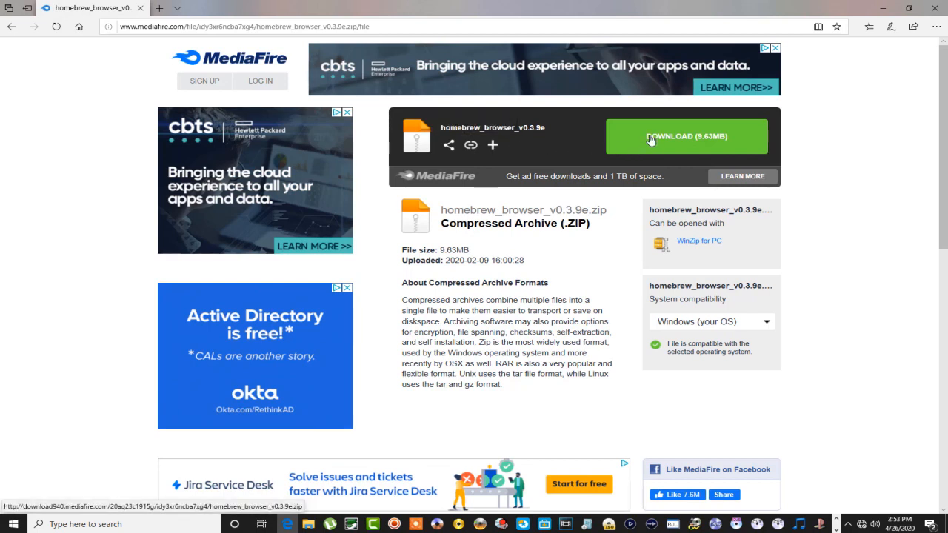
{"action": "mouse_move", "coordinate": [814, 52]}
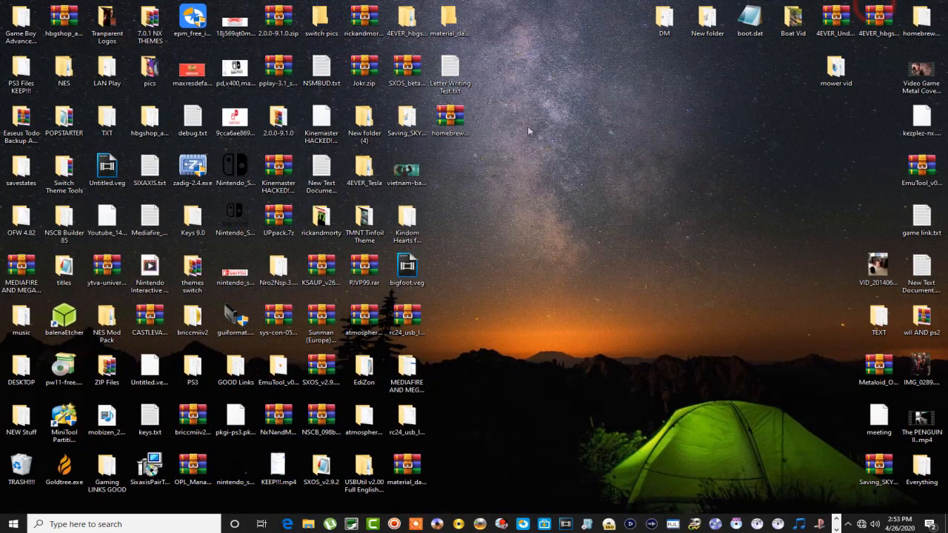
Extract the downloaded zip into its own homebrew_browser_v0.3.9e folder on the desktop.
{"action": "right_click", "coordinate": [451, 115]}
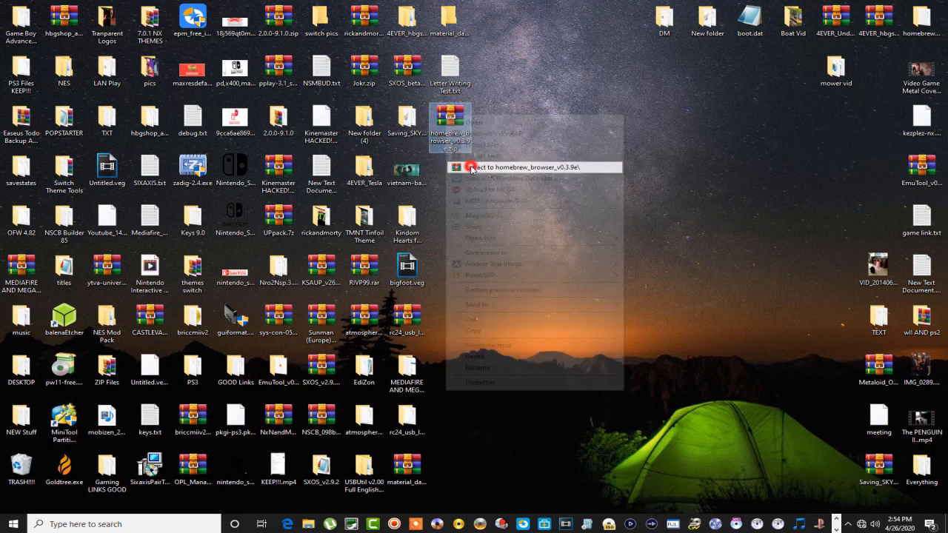
{"action": "left_click", "coordinate": [471, 170]}
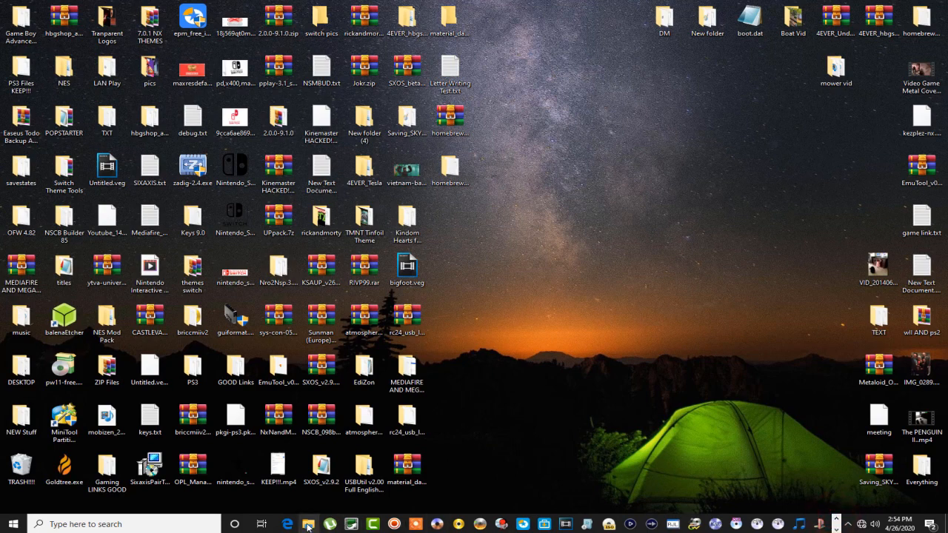
Show the extracted homebrew_browser folder in one window and the Wii (L:) apps folder in another.
{"action": "left_click", "coordinate": [308, 524]}
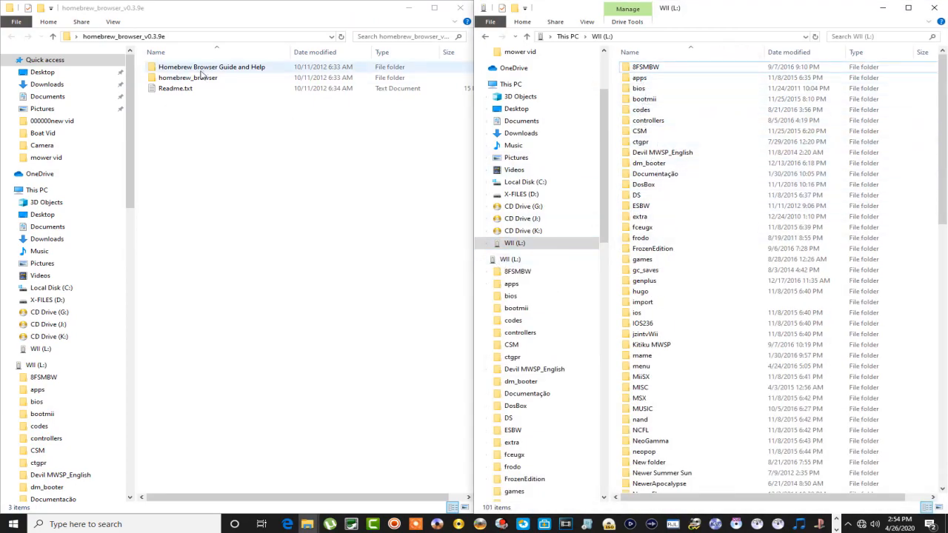
{"action": "left_click", "coordinate": [174, 89]}
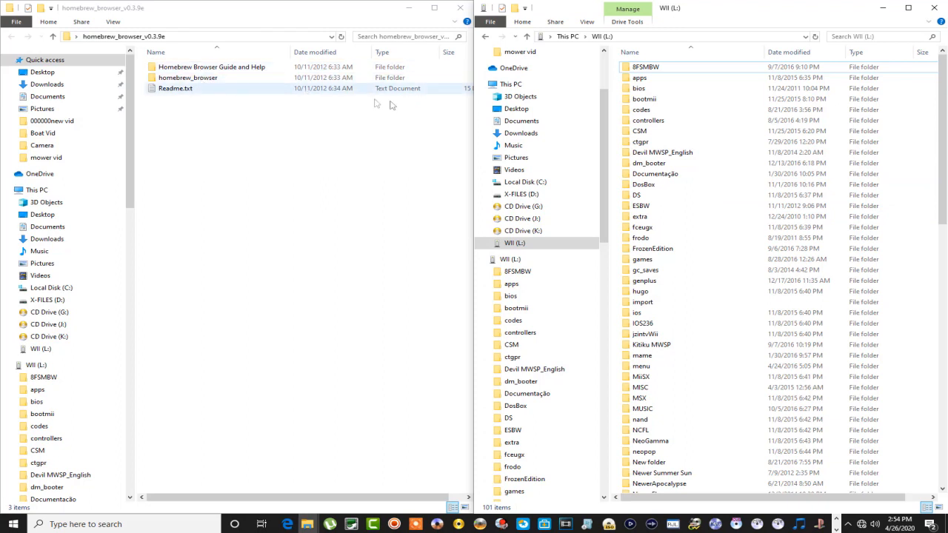
{"action": "left_click", "coordinate": [186, 77]}
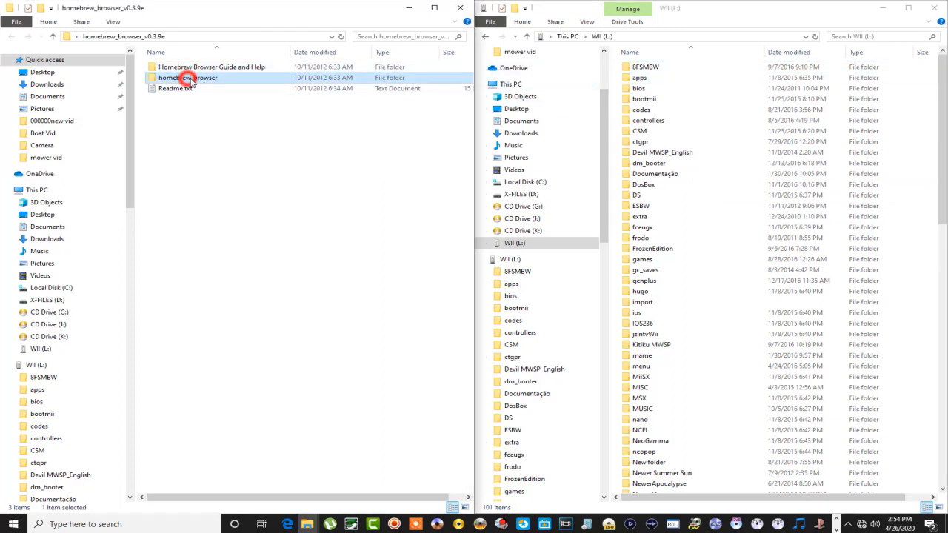
{"action": "double_click", "coordinate": [188, 77]}
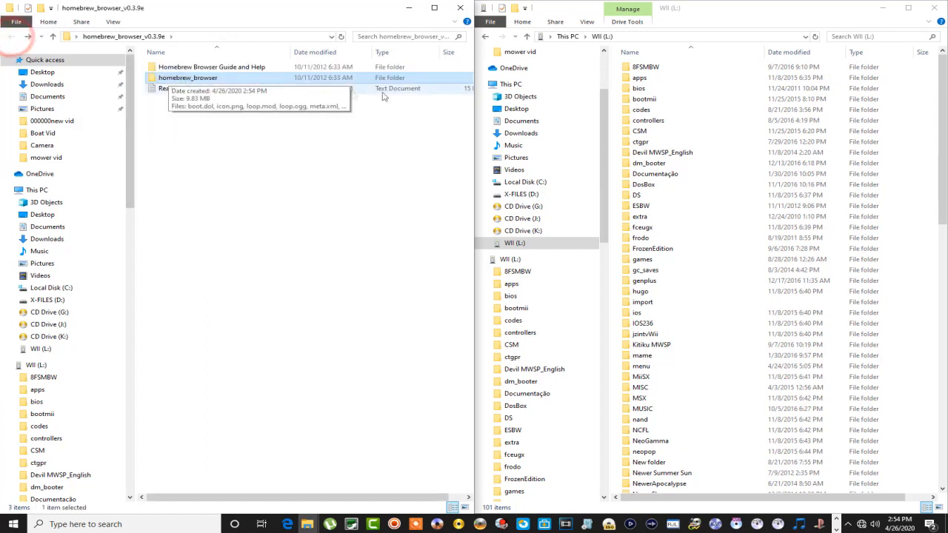
{"action": "mouse_move", "coordinate": [655, 83]}
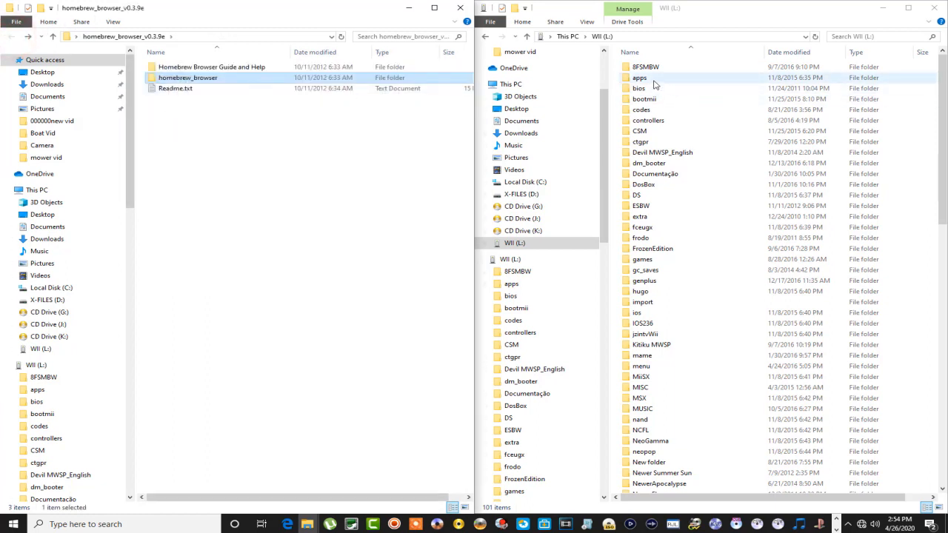
{"action": "double_click", "coordinate": [640, 77]}
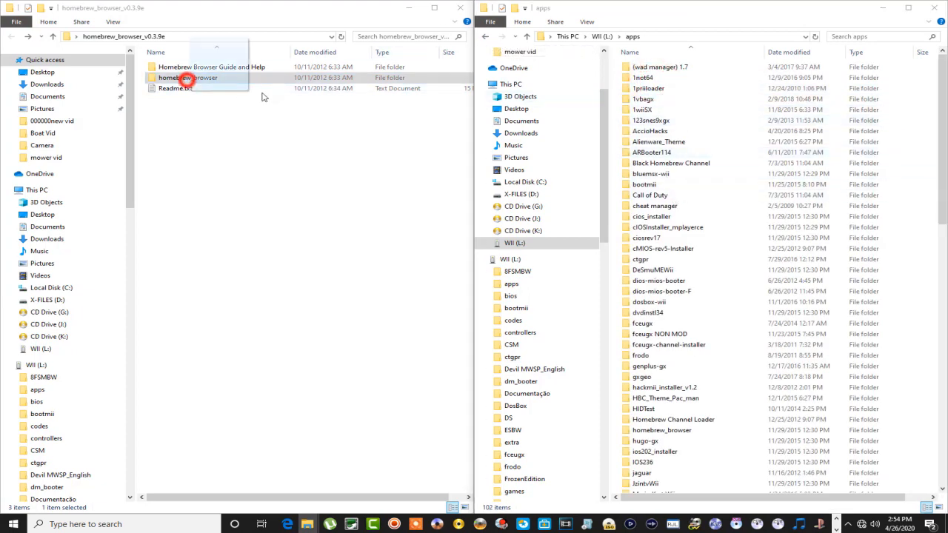
Copy homebrew_browser into the Wii drive's apps folder, replacing the existing files there.
{"action": "left_click_drag", "start_coordinate": [186, 77], "coordinate": [608, 118]}
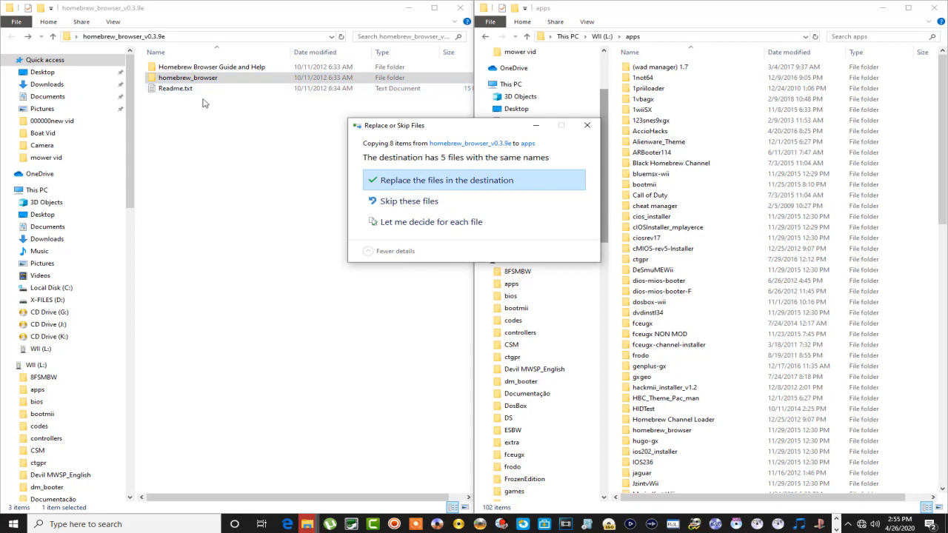
{"action": "mouse_move", "coordinate": [402, 187]}
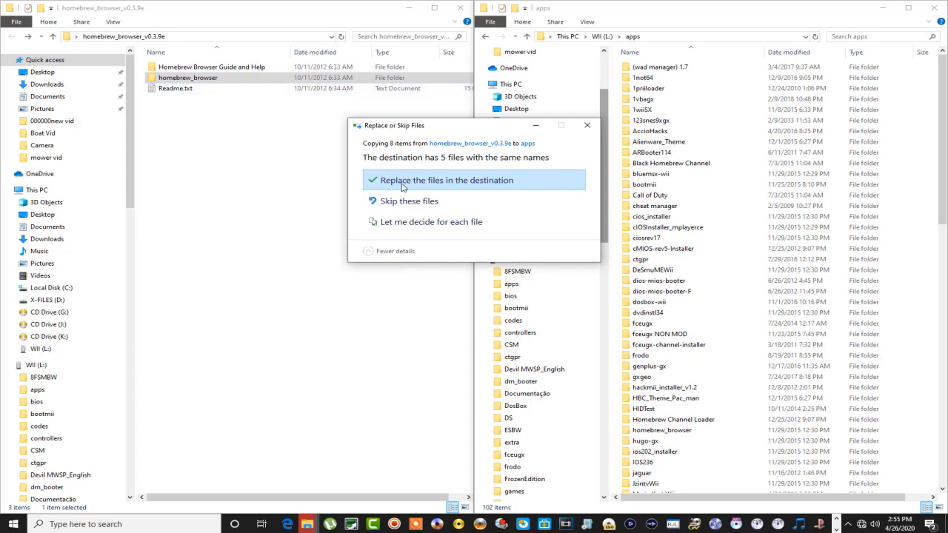
{"action": "left_click", "coordinate": [444, 181]}
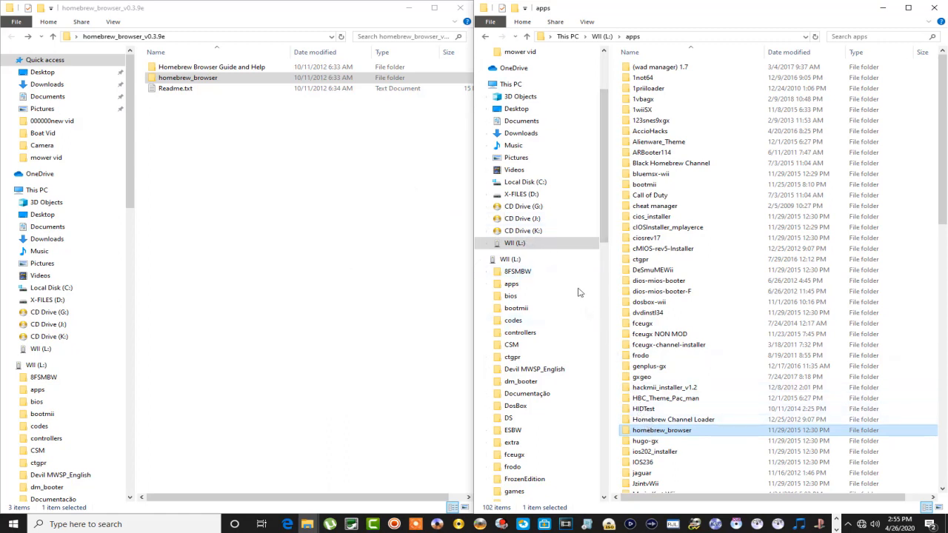
{"action": "mouse_move", "coordinate": [363, 27]}
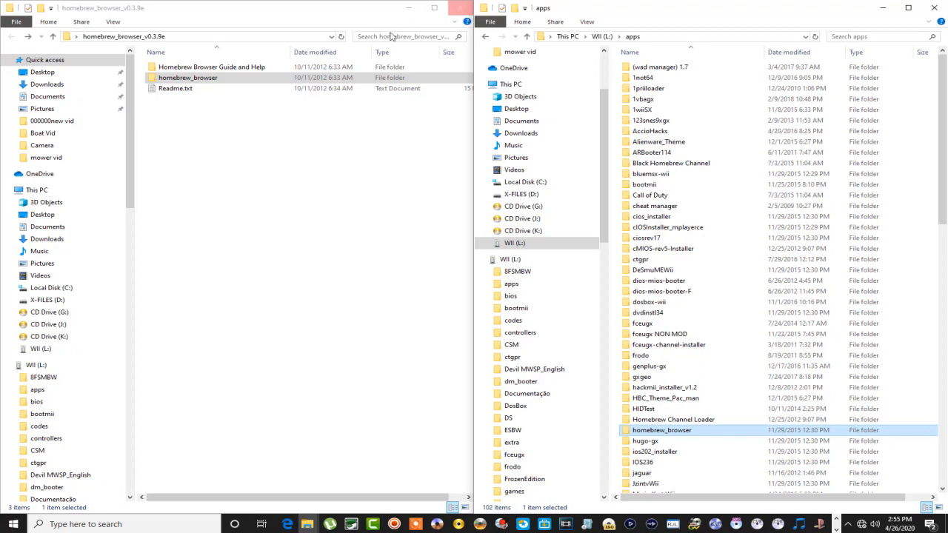
{"action": "left_click", "coordinate": [214, 67]}
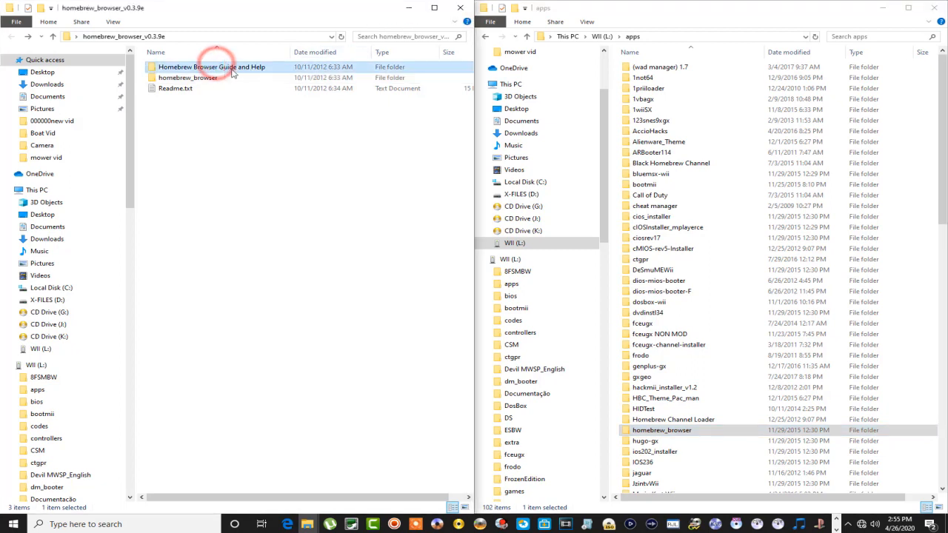
{"action": "left_click", "coordinate": [175, 89]}
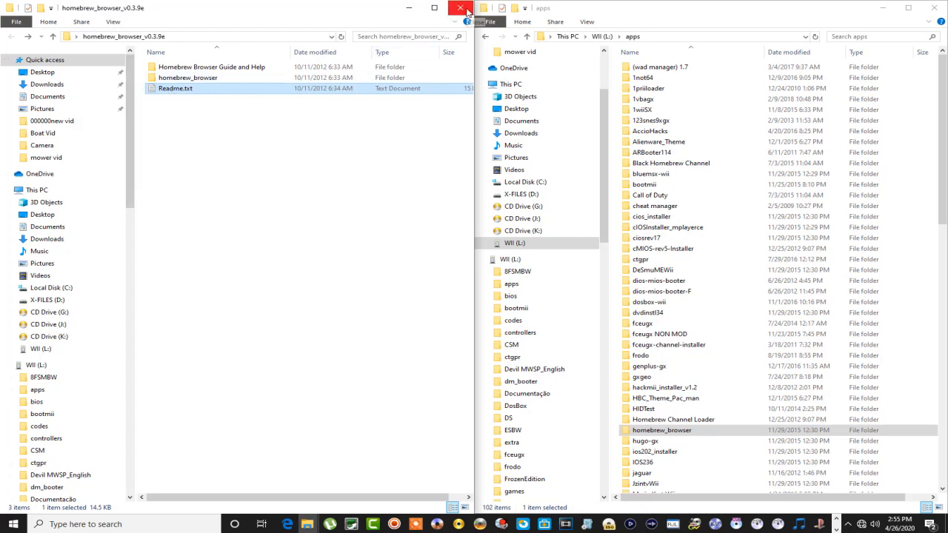
{"action": "mouse_move", "coordinate": [465, 9]}
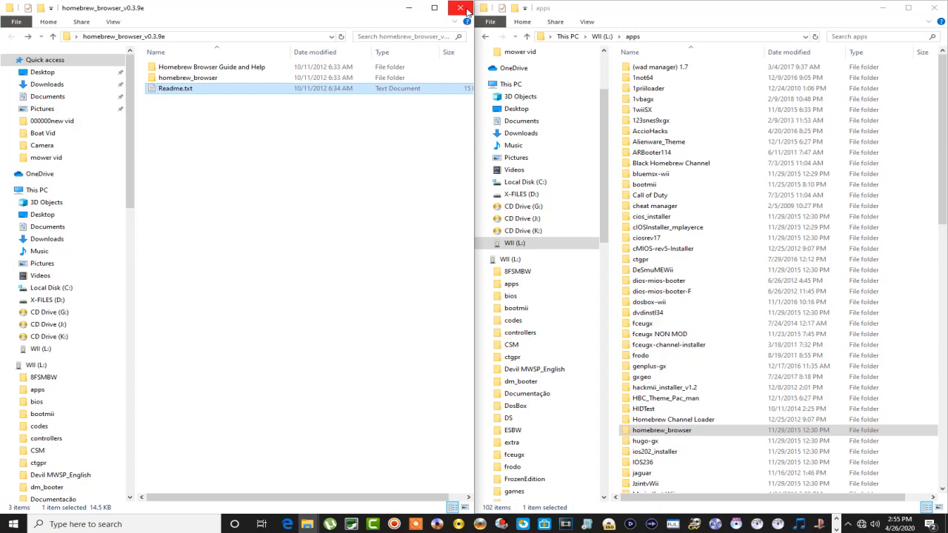
Close the extracted folder window before starting the Homebrew Channel on the Wii.
{"action": "left_click", "coordinate": [465, 12]}
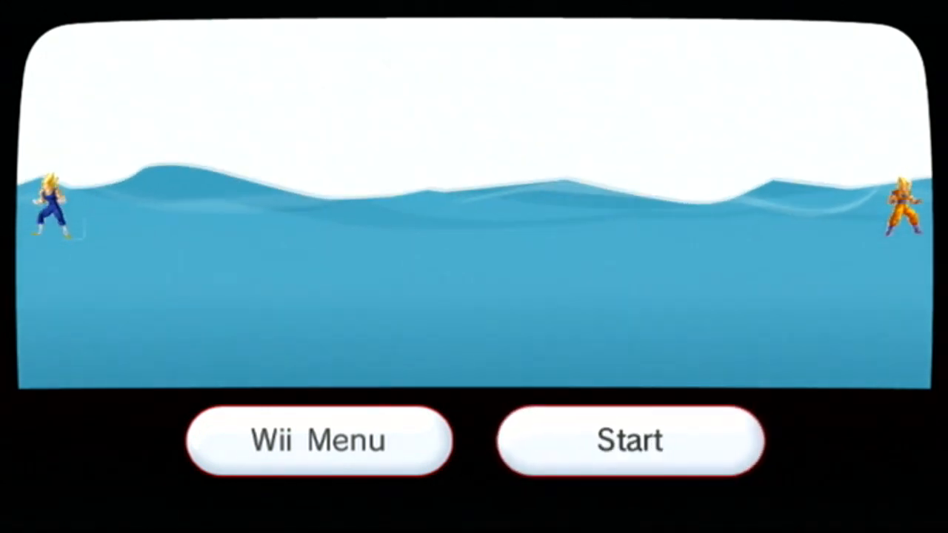
Start the Homebrew Channel and bring up Homebrew Browser 0.3.9e's details from the app list.
{"action": "left_click", "coordinate": [628, 440]}
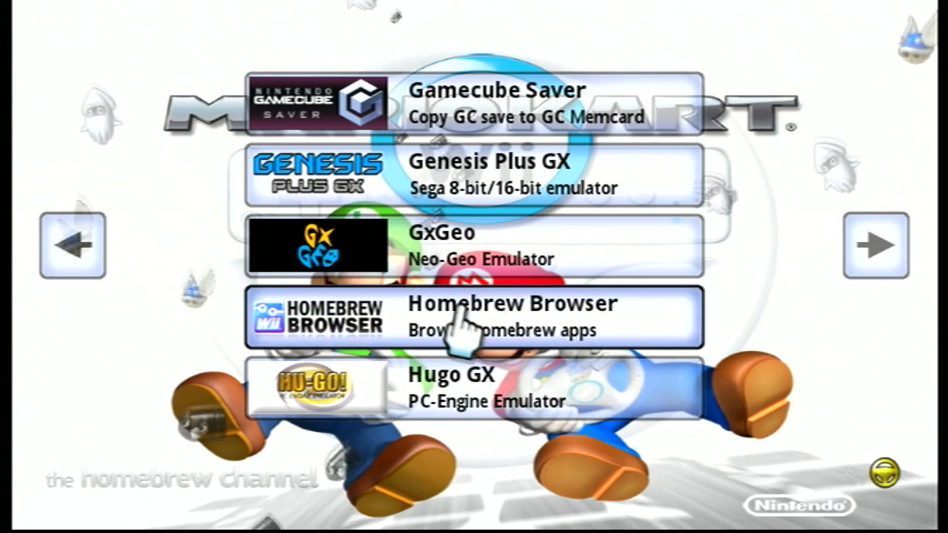
{"action": "left_click", "coordinate": [474, 317]}
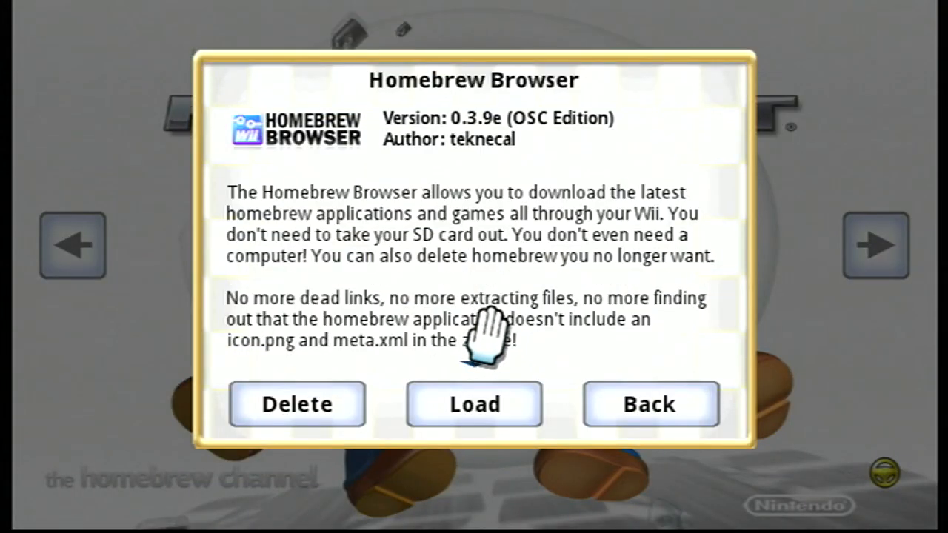
{"action": "left_click", "coordinate": [474, 404]}
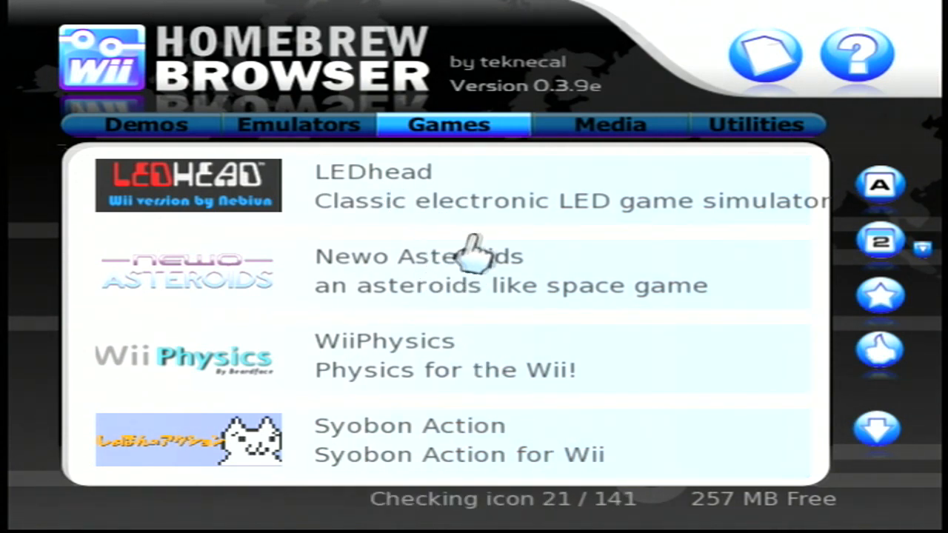
{"action": "mouse_move", "coordinate": [437, 177]}
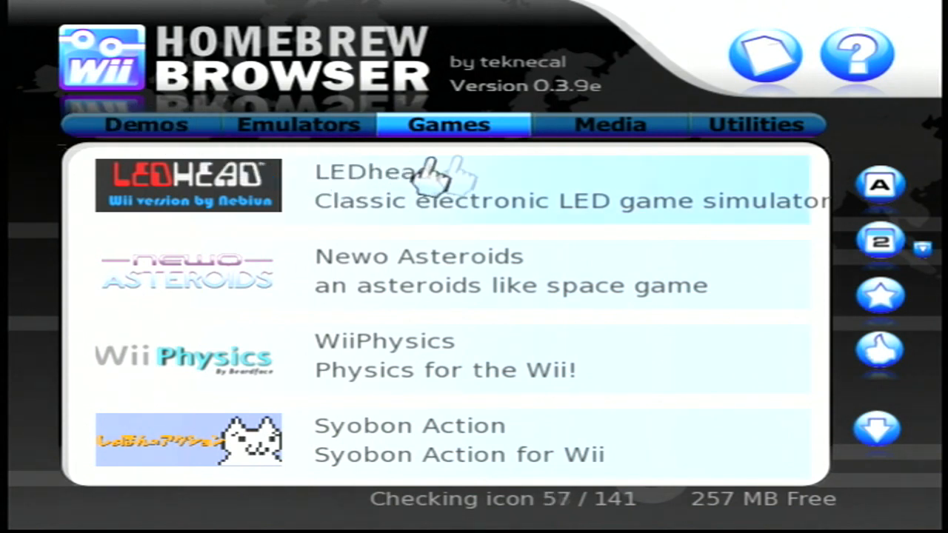
Browse the Demos, Emulators and Media categories and land on the Utilities apps list.
{"action": "left_click", "coordinate": [146, 125]}
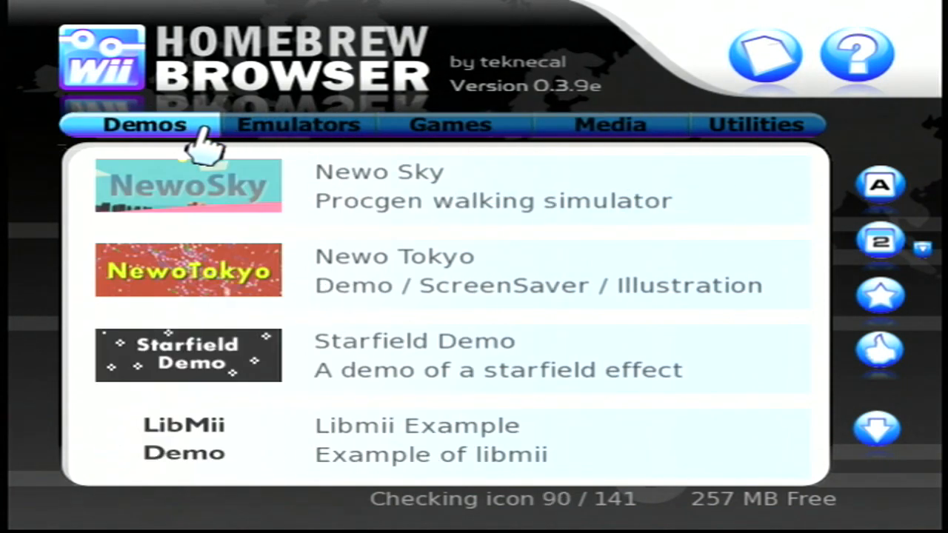
{"action": "left_click", "coordinate": [300, 125]}
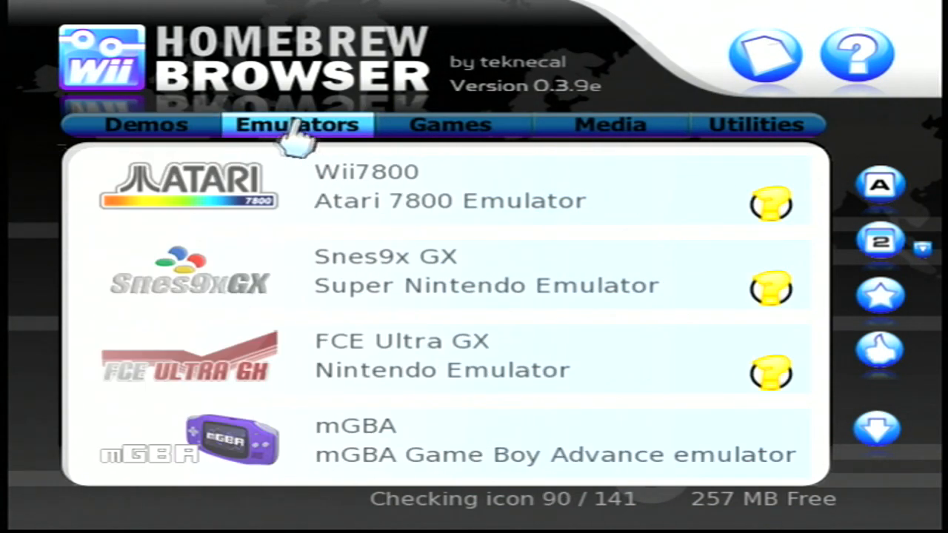
{"action": "mouse_move", "coordinate": [451, 125]}
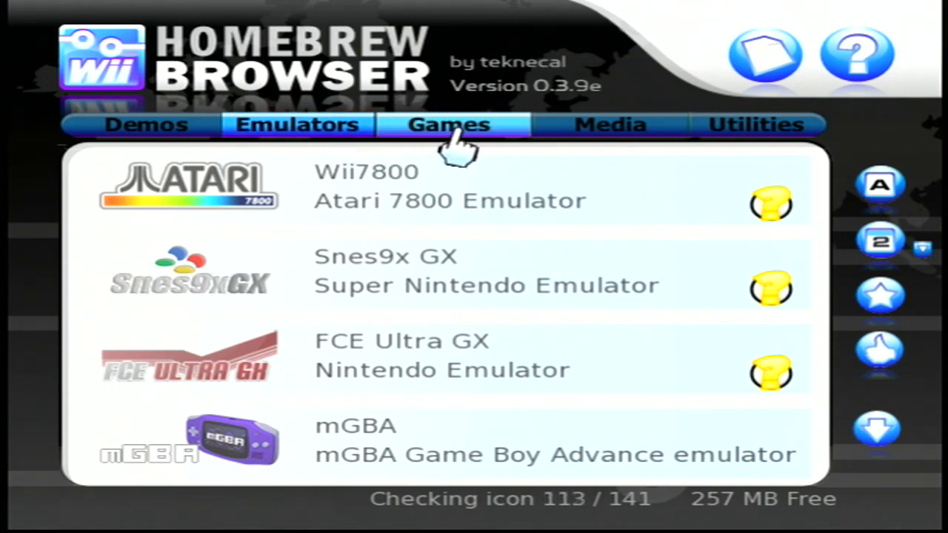
{"action": "left_click", "coordinate": [609, 124]}
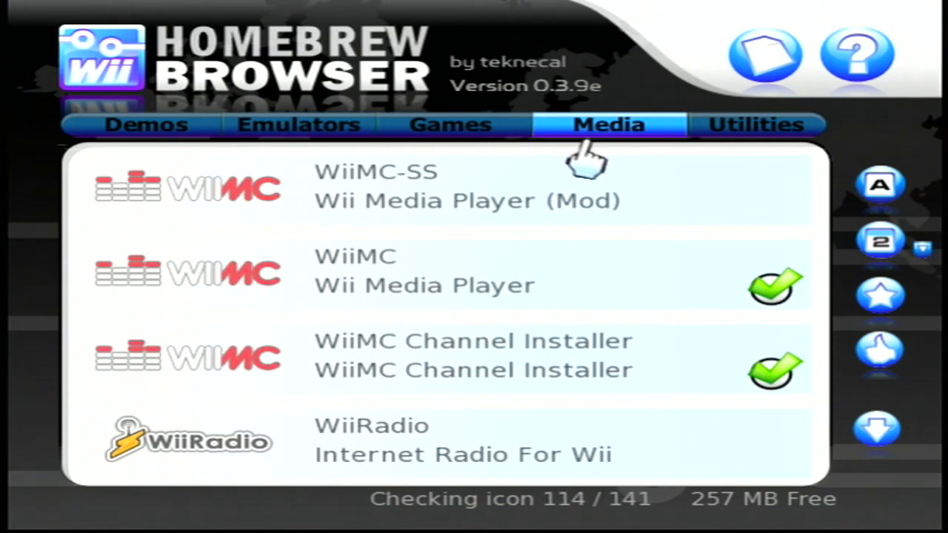
{"action": "left_click", "coordinate": [756, 125]}
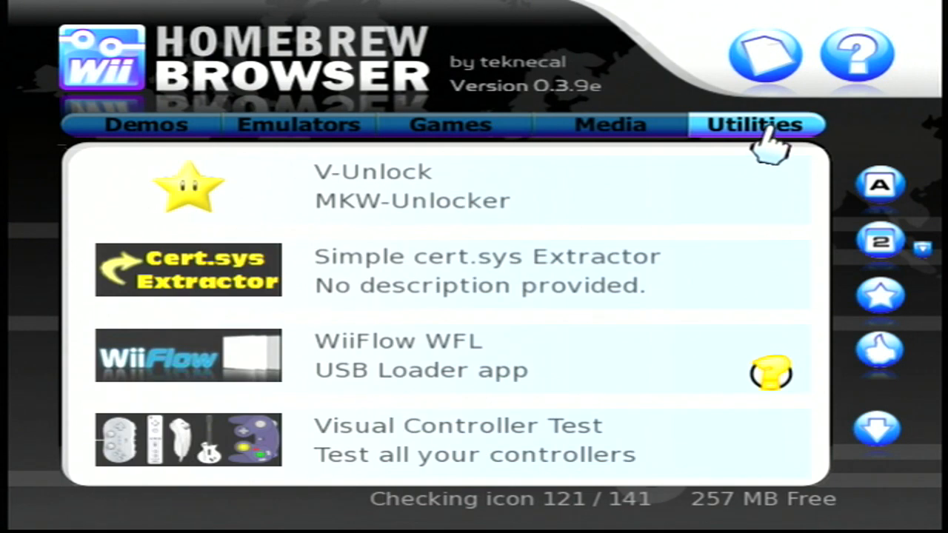
{"action": "mouse_move", "coordinate": [432, 326]}
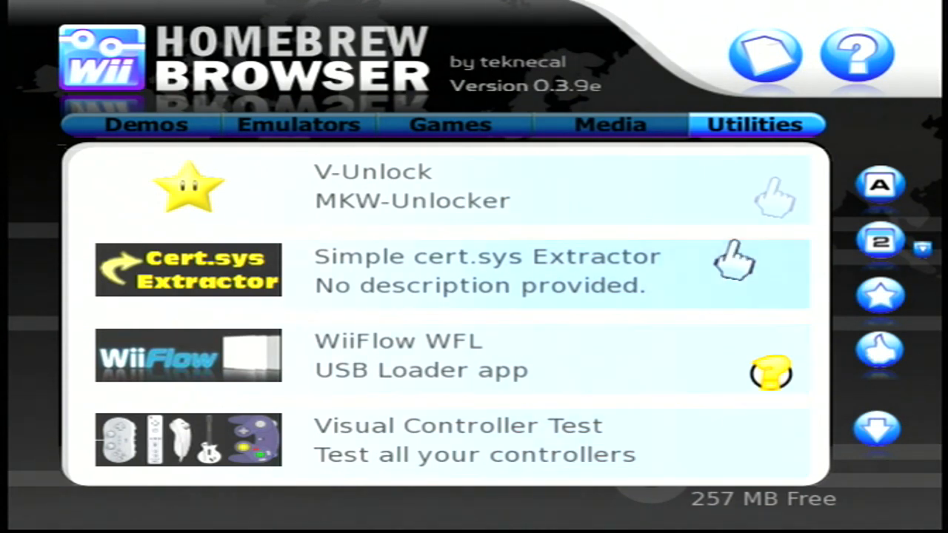
View the help screens, then enter Settings and switch Background music on.
{"action": "left_click", "coordinate": [856, 56]}
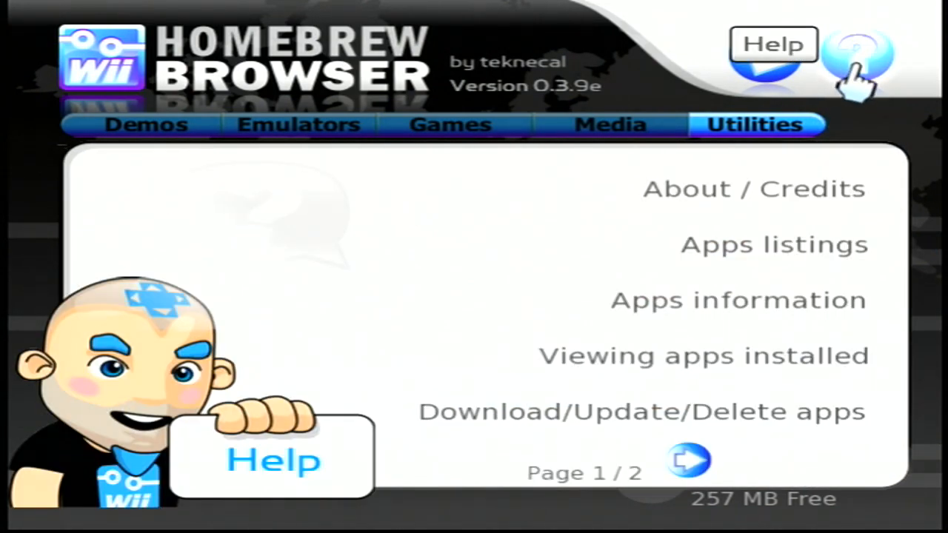
{"action": "mouse_move", "coordinate": [355, 486]}
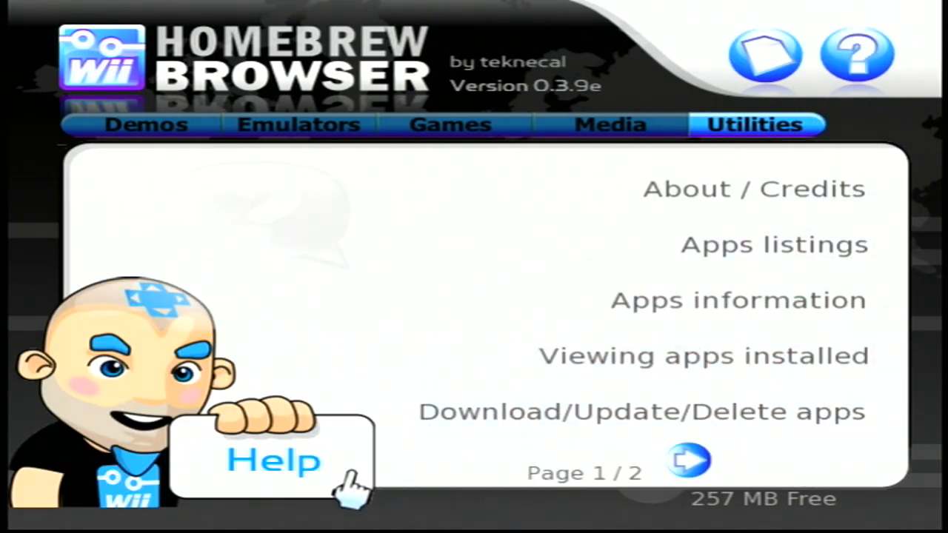
{"action": "mouse_move", "coordinate": [296, 474]}
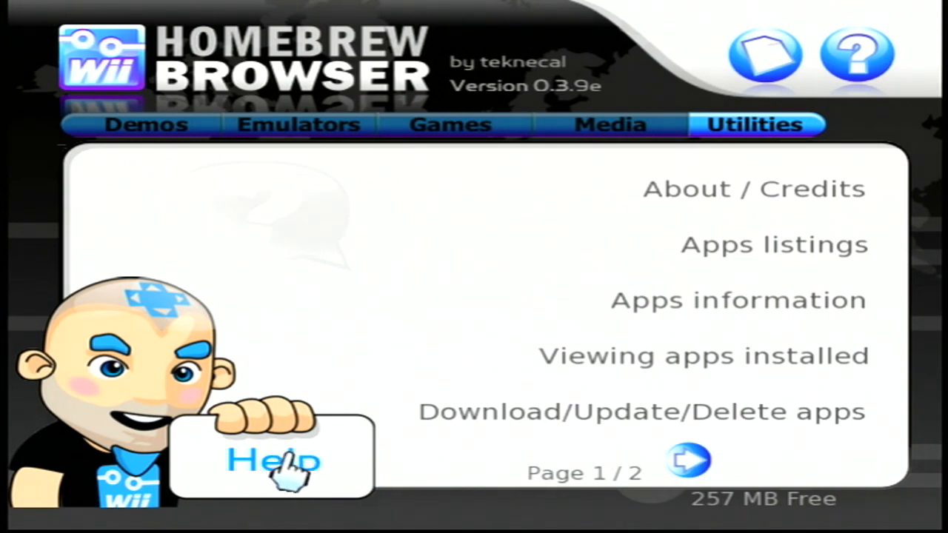
{"action": "mouse_move", "coordinate": [659, 444]}
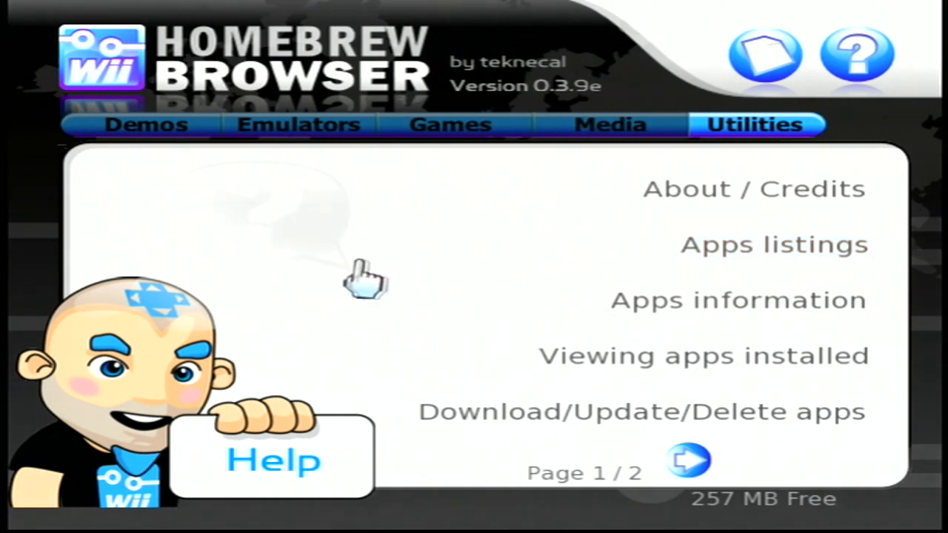
{"action": "mouse_move", "coordinate": [418, 240]}
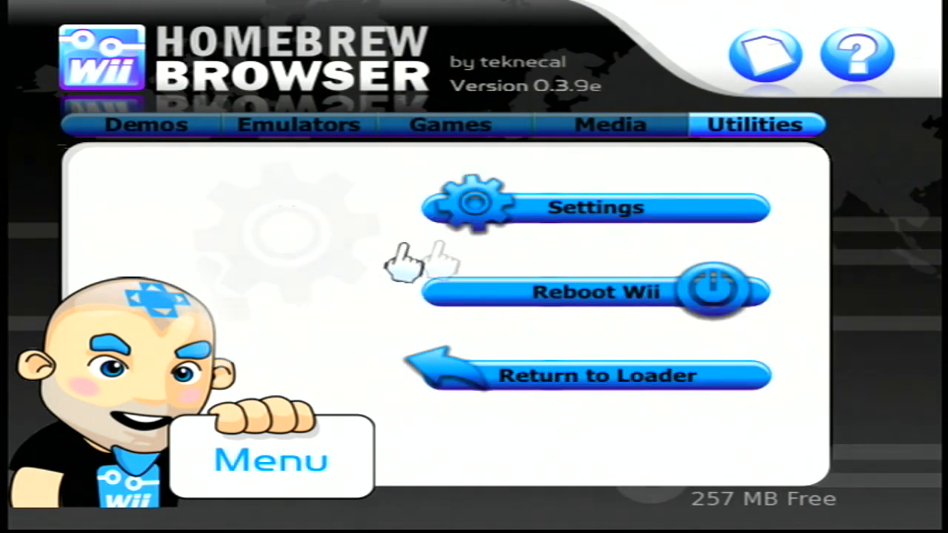
{"action": "left_click", "coordinate": [596, 207]}
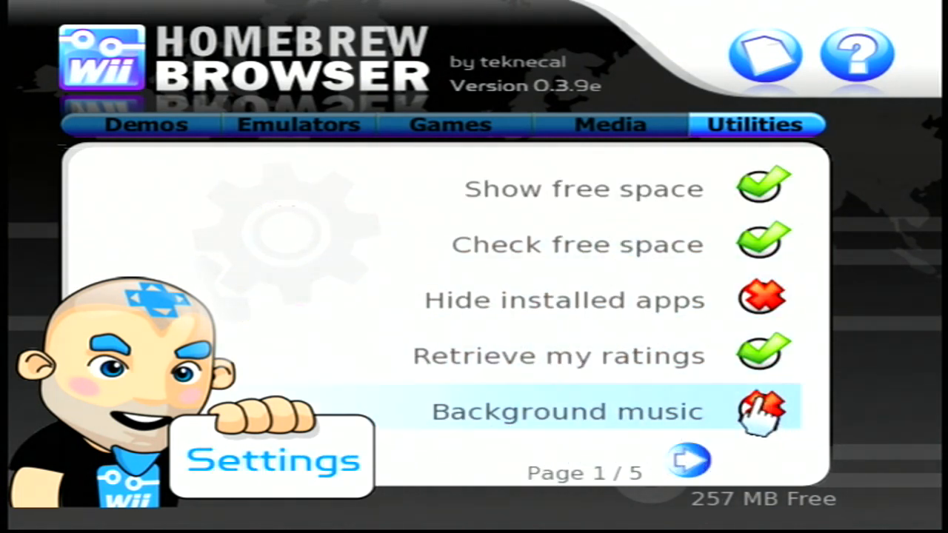
{"action": "left_click", "coordinate": [763, 412]}
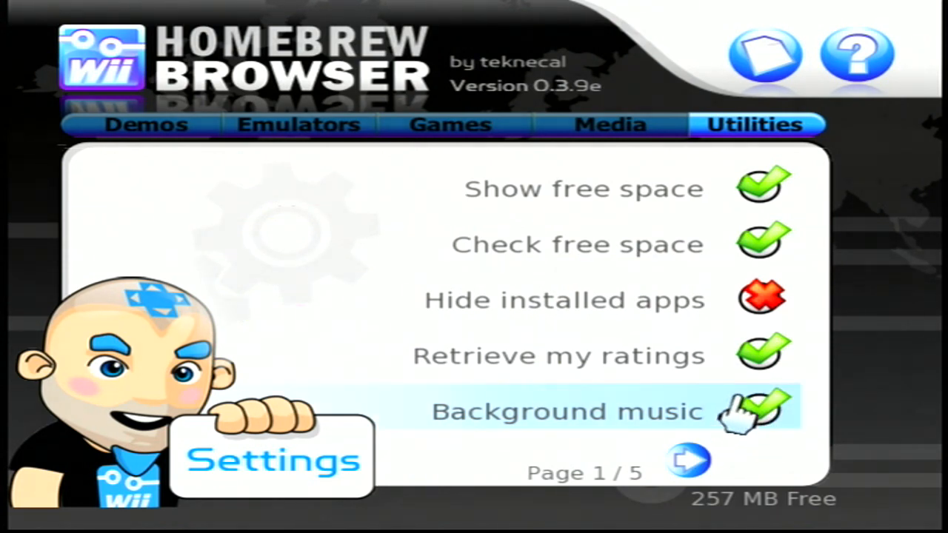
{"action": "mouse_move", "coordinate": [652, 370]}
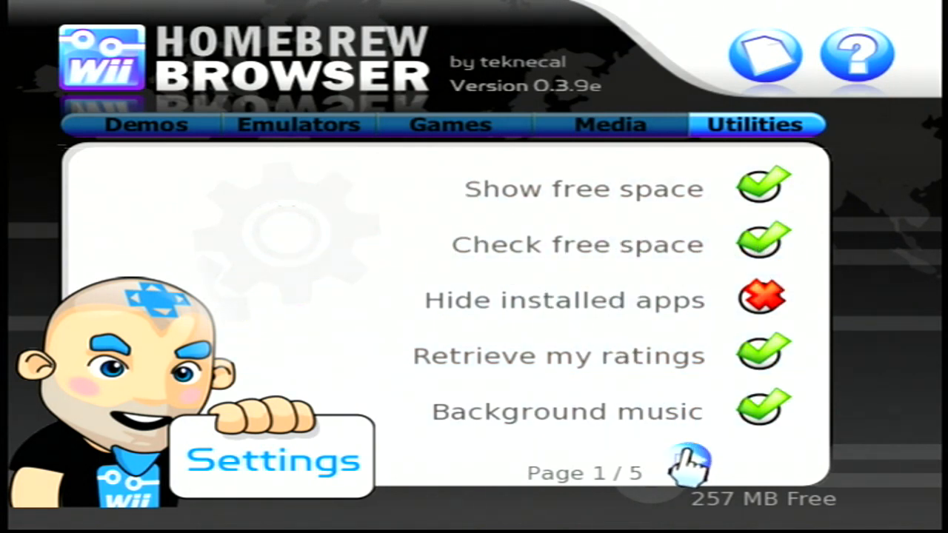
Page through the remaining settings pages and return to the first page.
{"action": "left_click", "coordinate": [689, 462]}
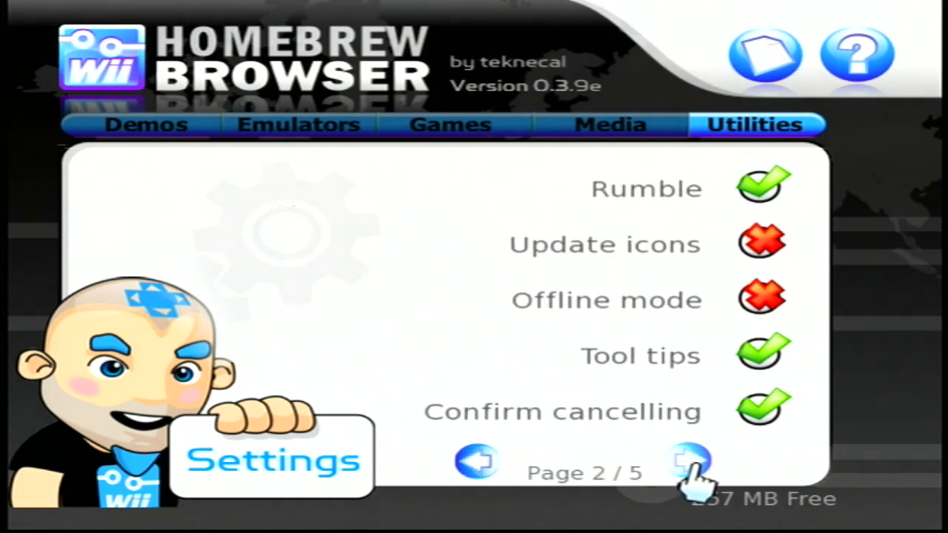
{"action": "left_click", "coordinate": [689, 462]}
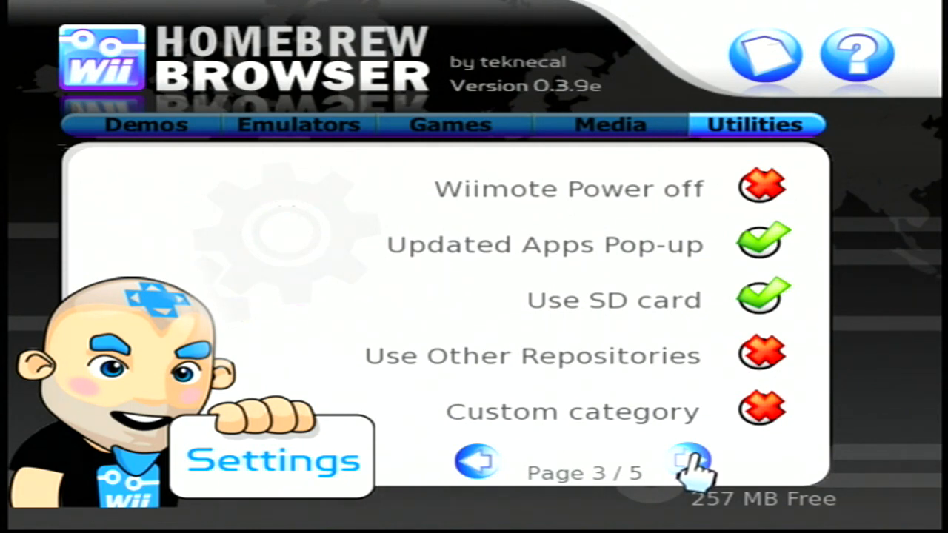
{"action": "left_click", "coordinate": [689, 462]}
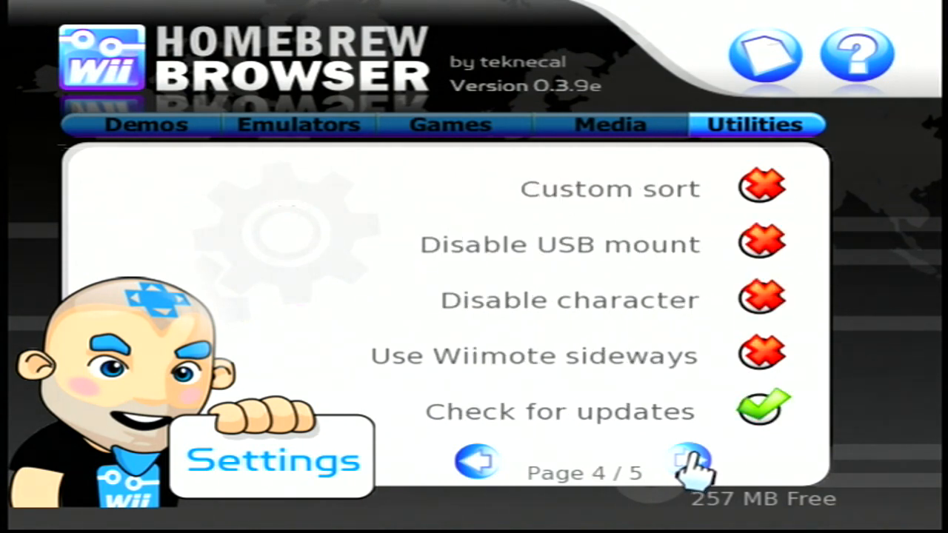
{"action": "left_click", "coordinate": [689, 462]}
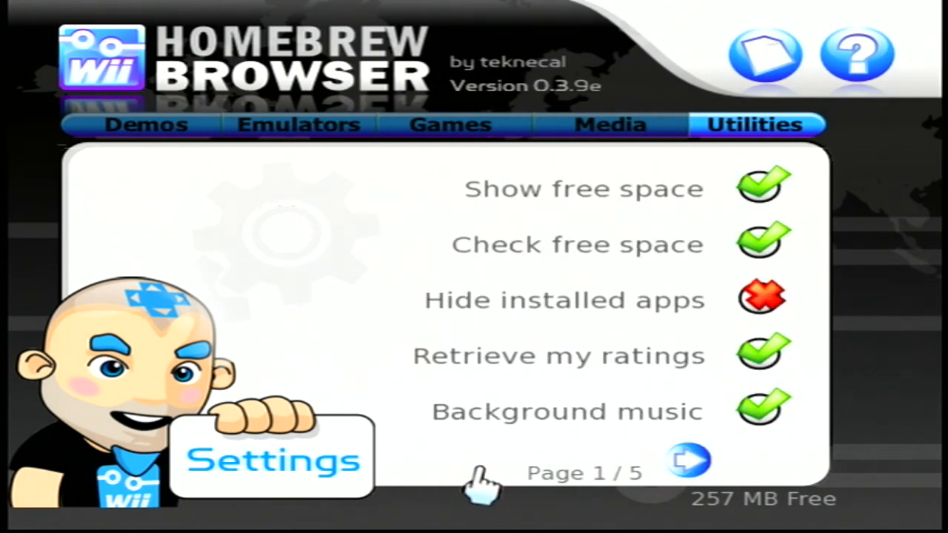
{"action": "mouse_move", "coordinate": [299, 237]}
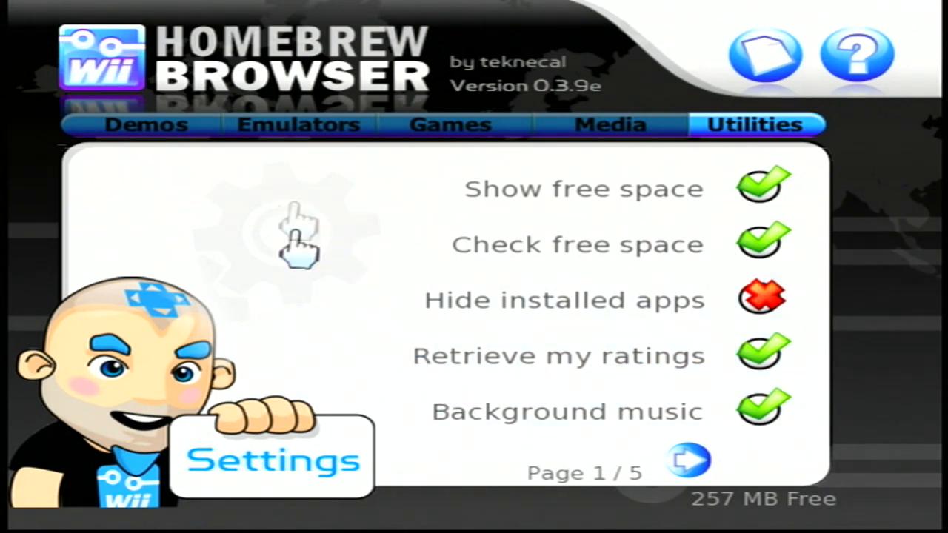
{"action": "mouse_move", "coordinate": [492, 223]}
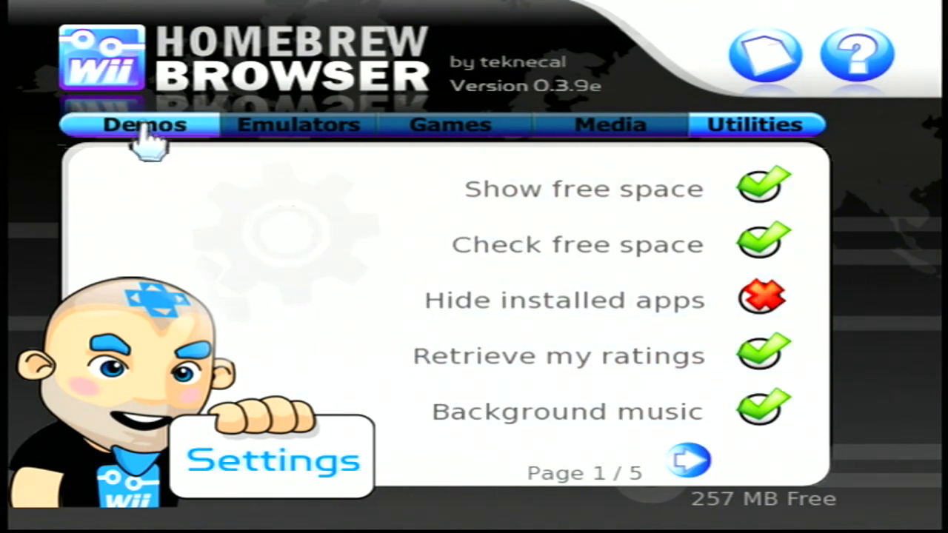
Leave settings for the Emulators list and scroll down past Visual Boy Advance GX to HatariWii and MAME Wii.
{"action": "left_click", "coordinate": [300, 124]}
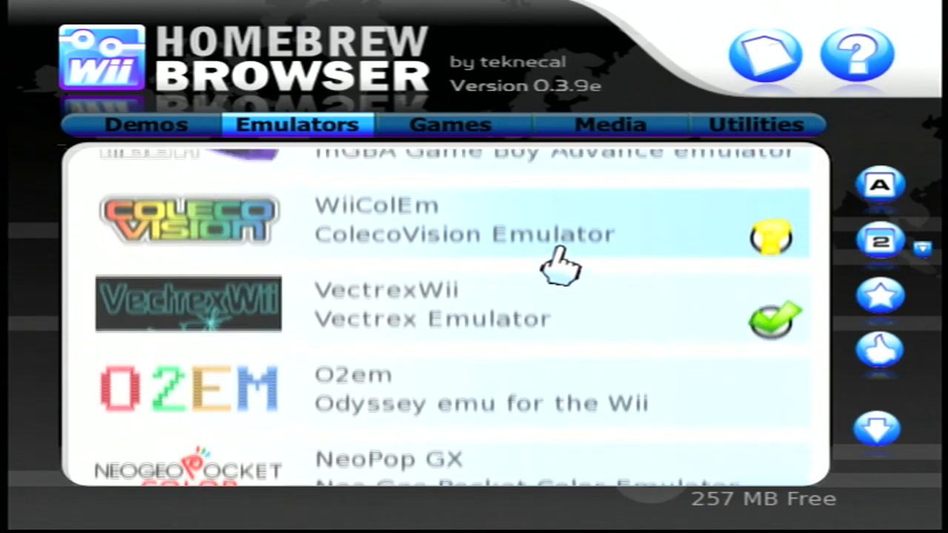
{"action": "scroll", "scroll_direction": "down", "scroll_amount": 3}
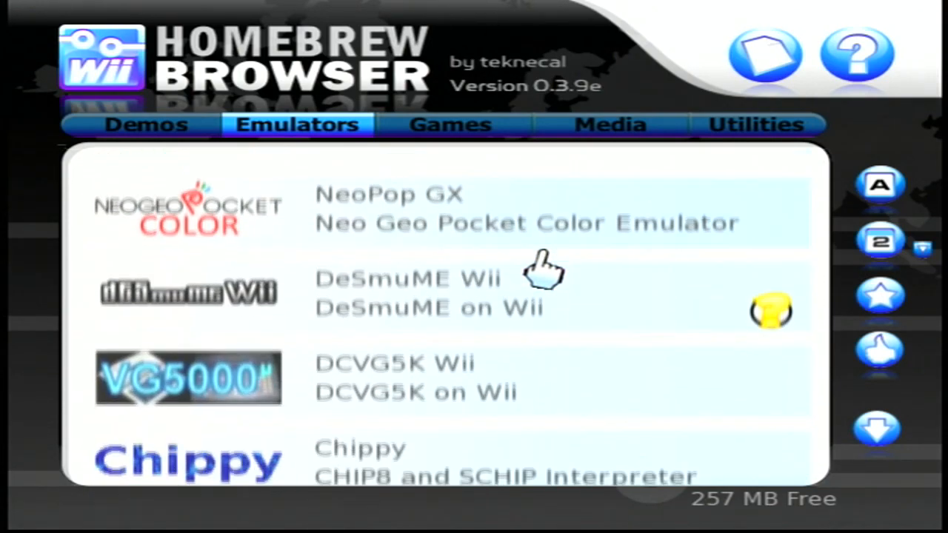
{"action": "scroll", "scroll_direction": "down", "scroll_amount": 3}
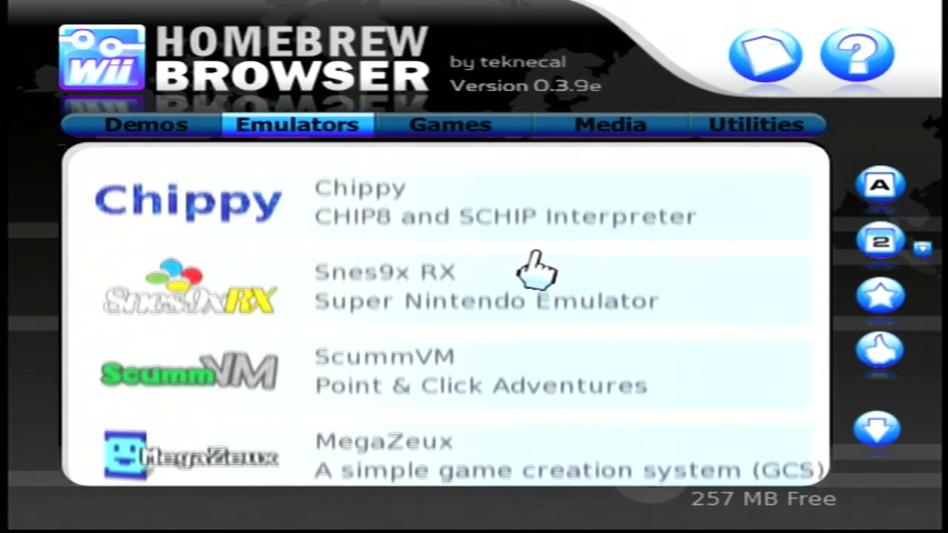
{"action": "scroll", "scroll_direction": "down", "scroll_amount": 3}
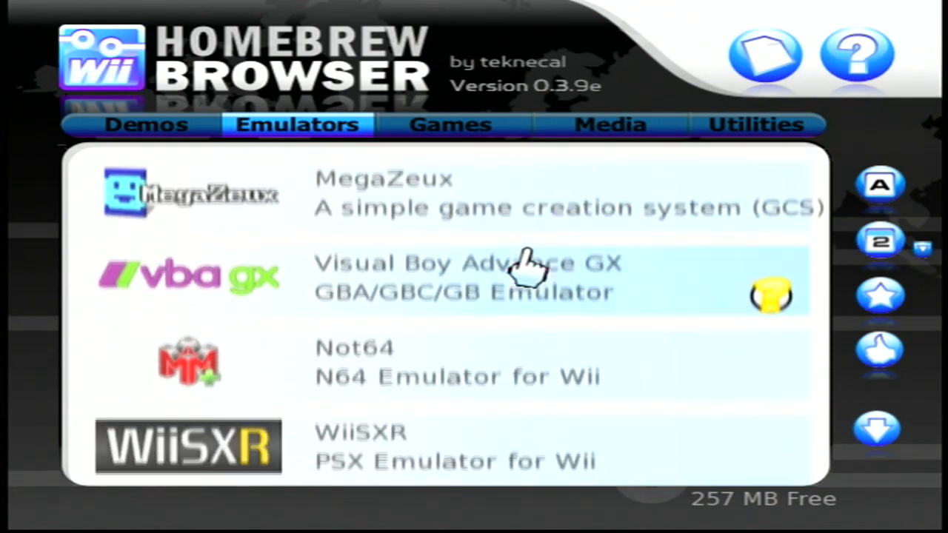
{"action": "scroll", "scroll_direction": "down", "scroll_amount": 3}
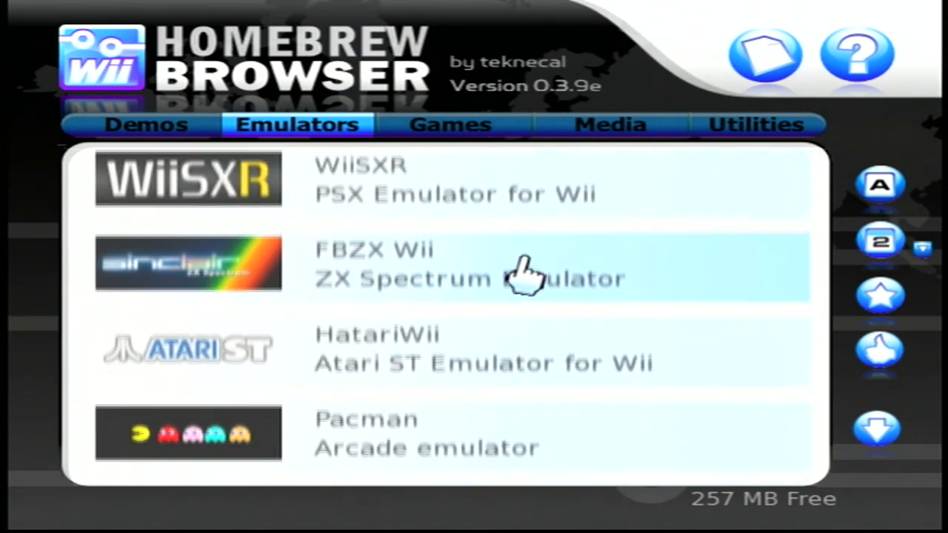
{"action": "scroll", "scroll_direction": "down", "scroll_amount": 3}
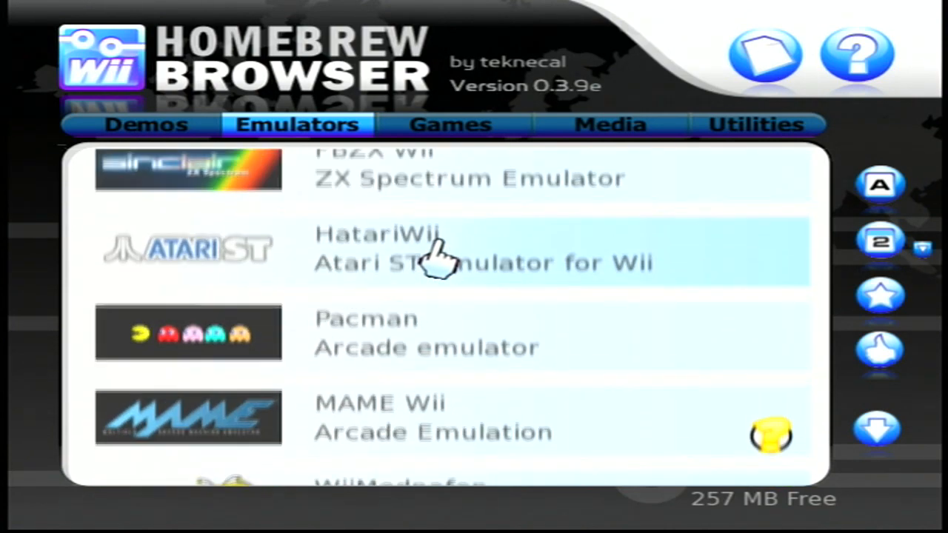
{"action": "left_click", "coordinate": [450, 125]}
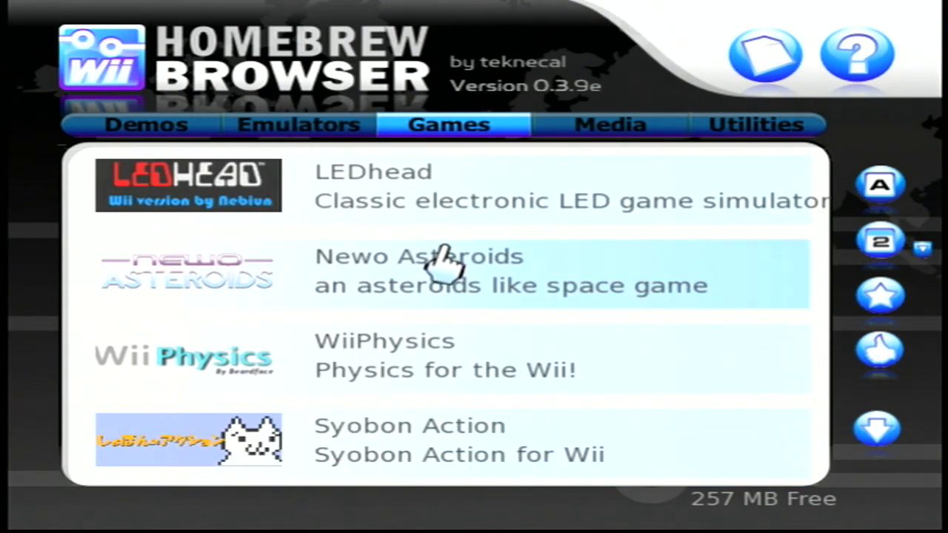
{"action": "mouse_move", "coordinate": [447, 338]}
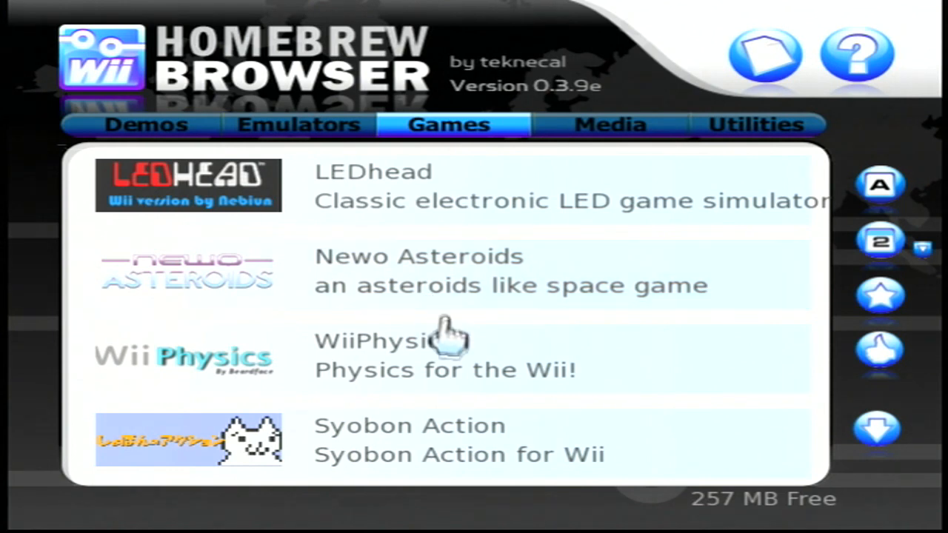
{"action": "mouse_move", "coordinate": [433, 403]}
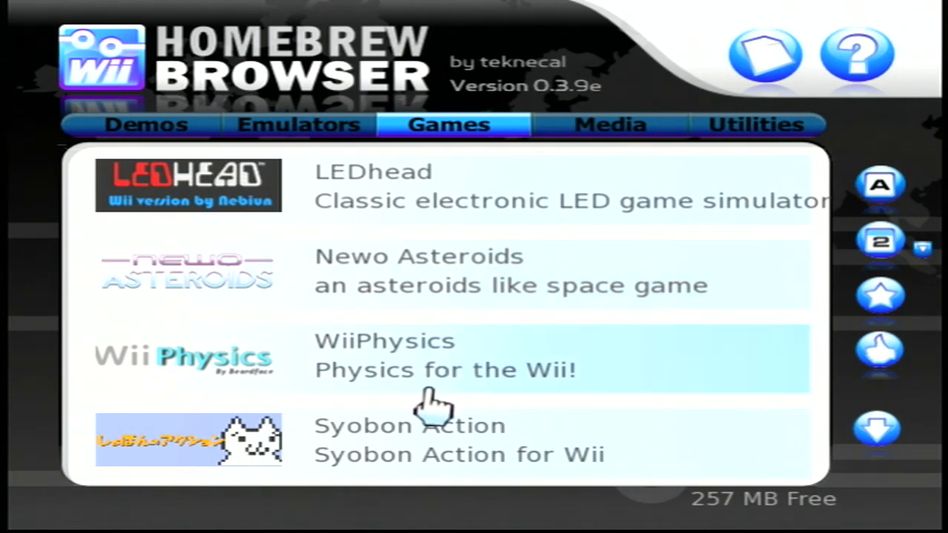
{"action": "mouse_move", "coordinate": [456, 234]}
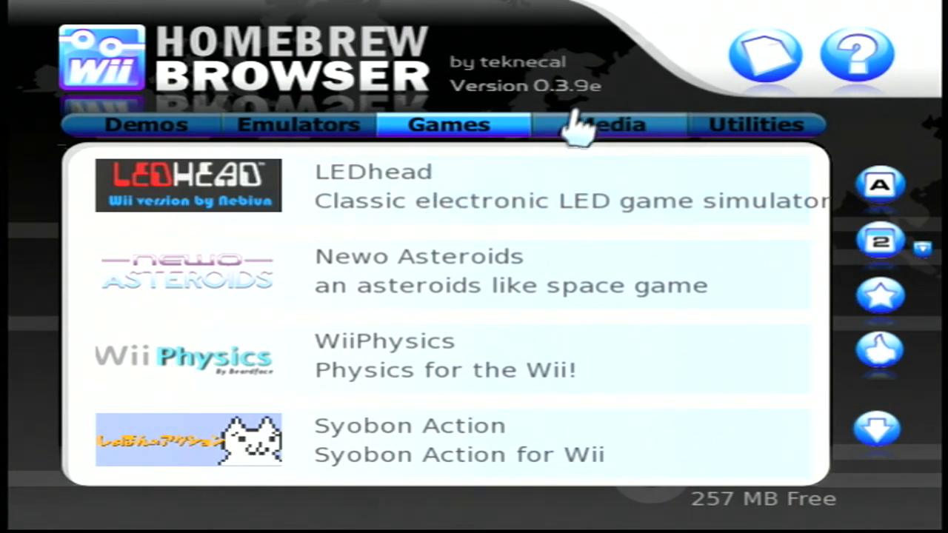
{"action": "mouse_move", "coordinate": [593, 200]}
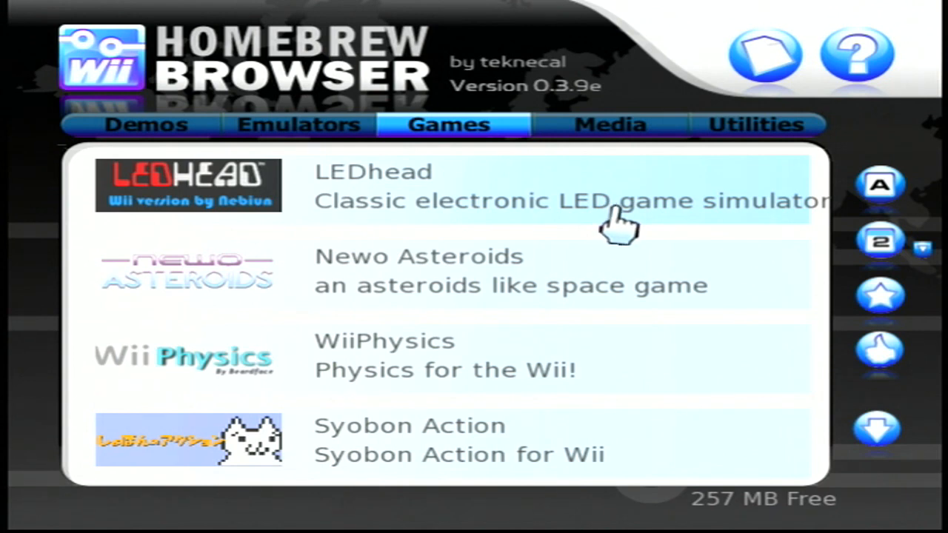
{"action": "mouse_move", "coordinate": [655, 267]}
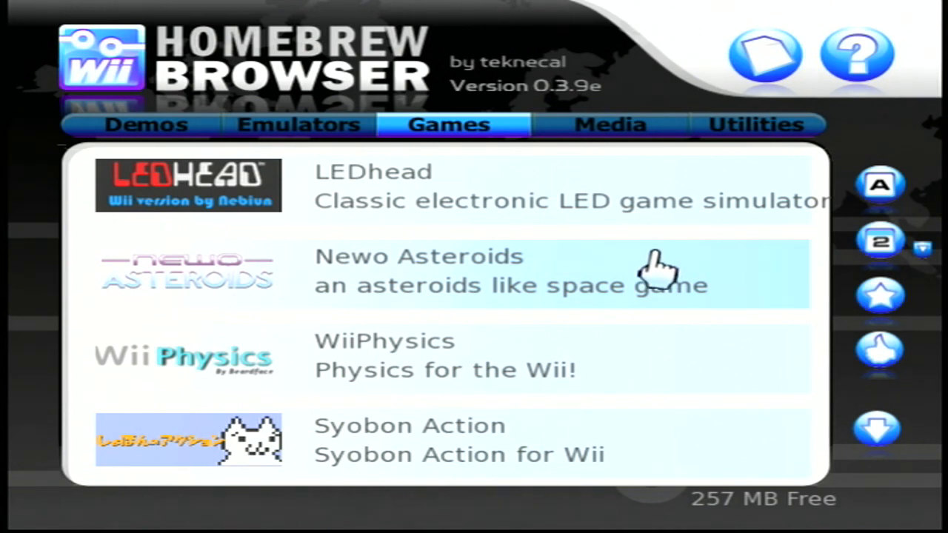
{"action": "mouse_move", "coordinate": [655, 259]}
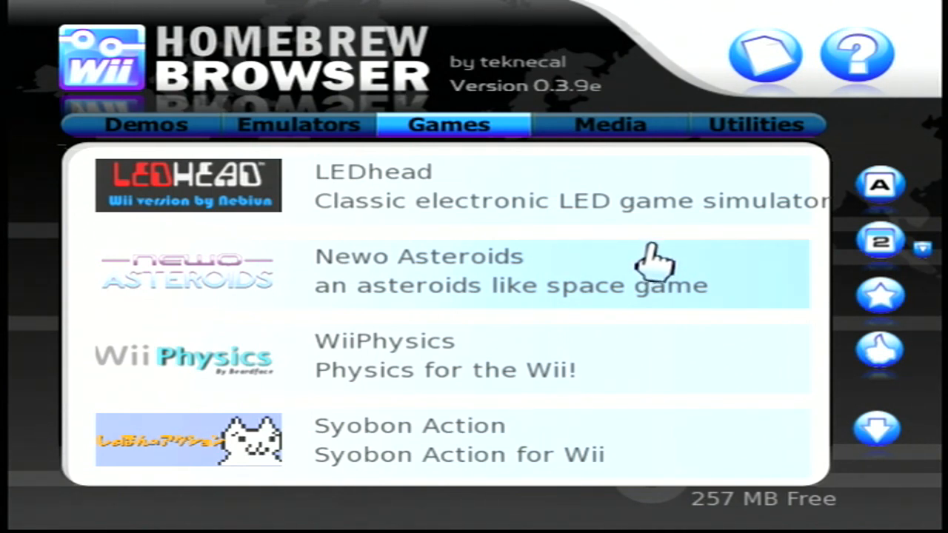
{"action": "mouse_move", "coordinate": [663, 252]}
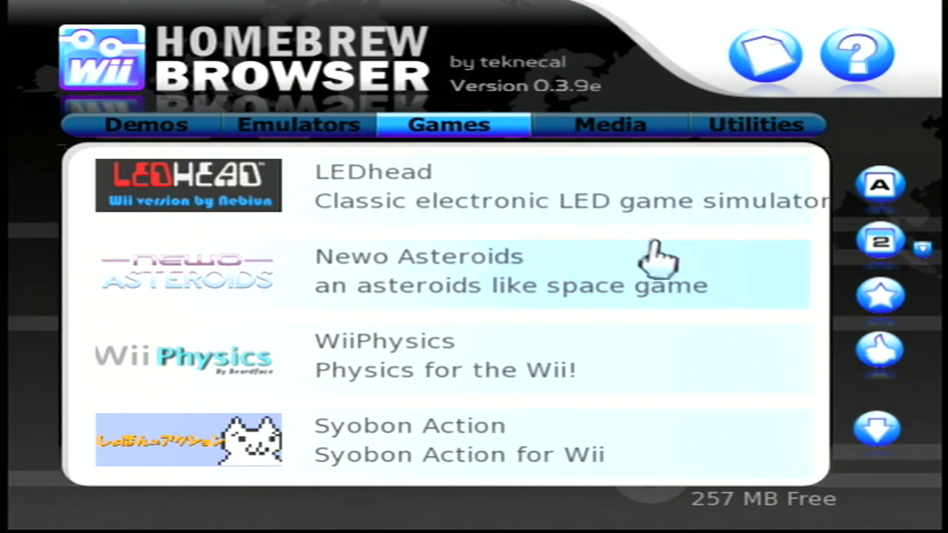
{"action": "mouse_move", "coordinate": [625, 240]}
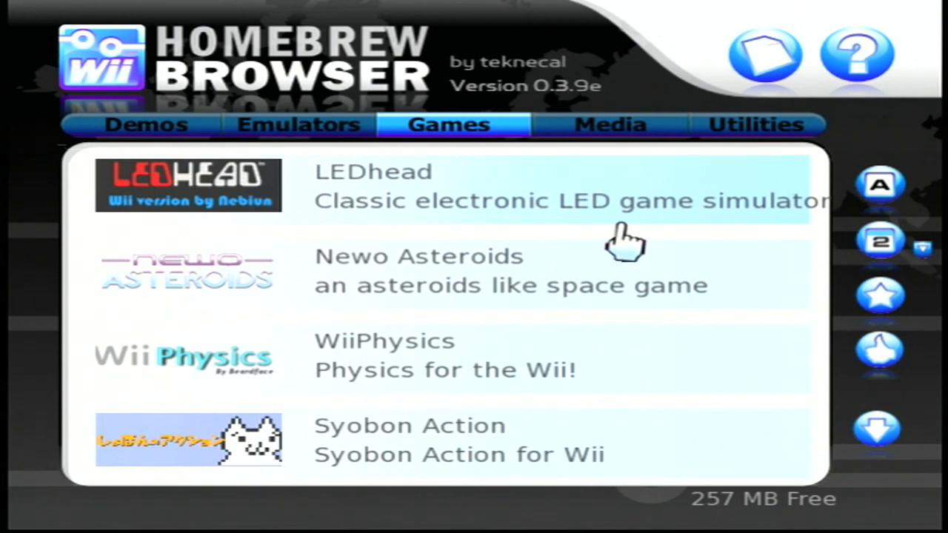
{"action": "mouse_move", "coordinate": [678, 288]}
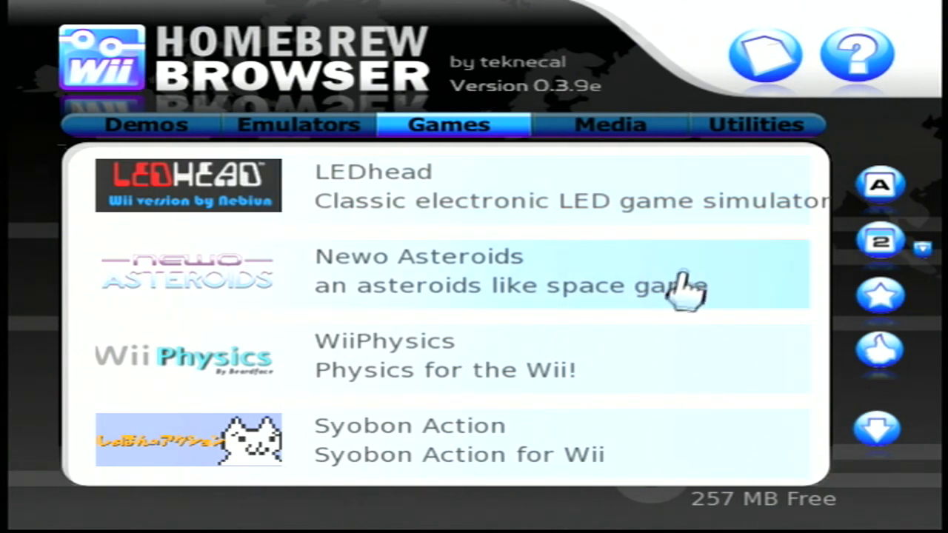
{"action": "mouse_move", "coordinate": [462, 211]}
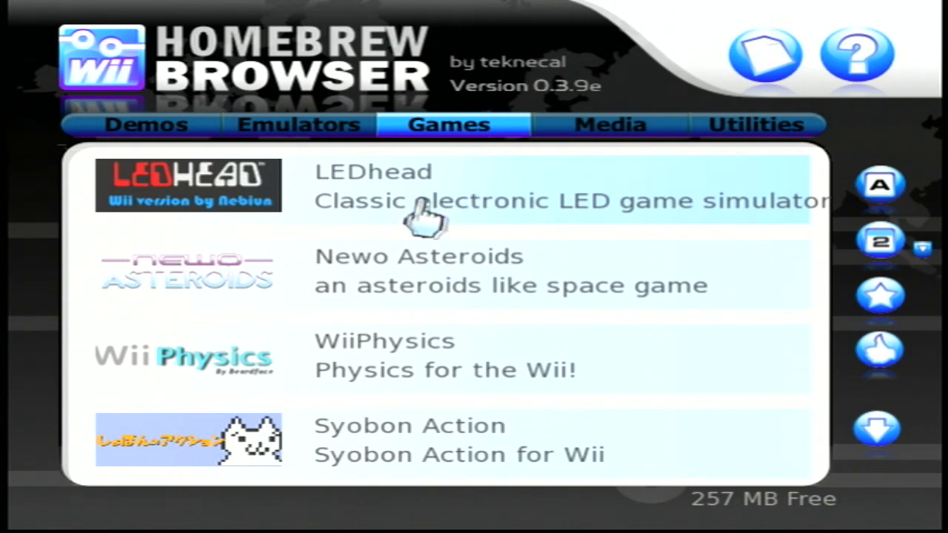
{"action": "mouse_move", "coordinate": [685, 175]}
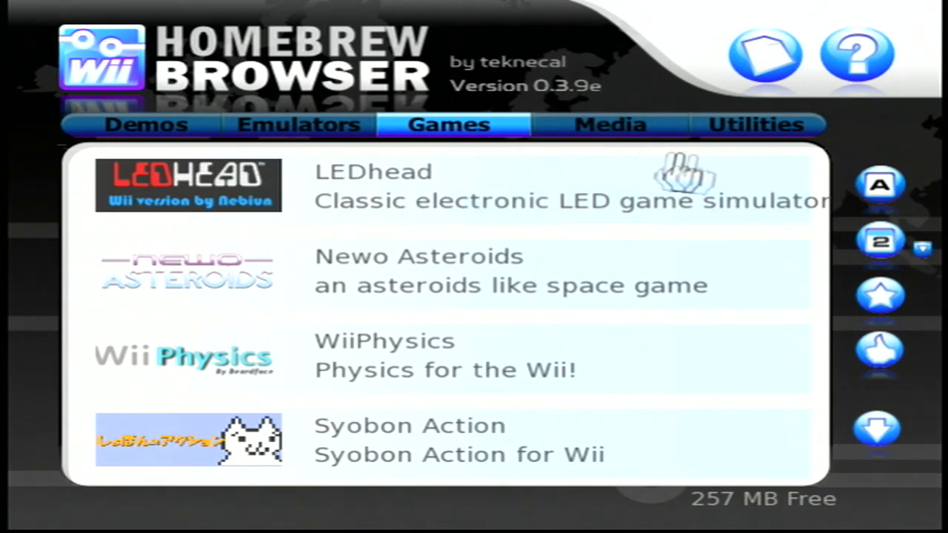
Pass through Utilities to the Media category listing WiiMC-SS, WiiMC, WiiMC Channel Installer and WiiRadio.
{"action": "left_click", "coordinate": [754, 124]}
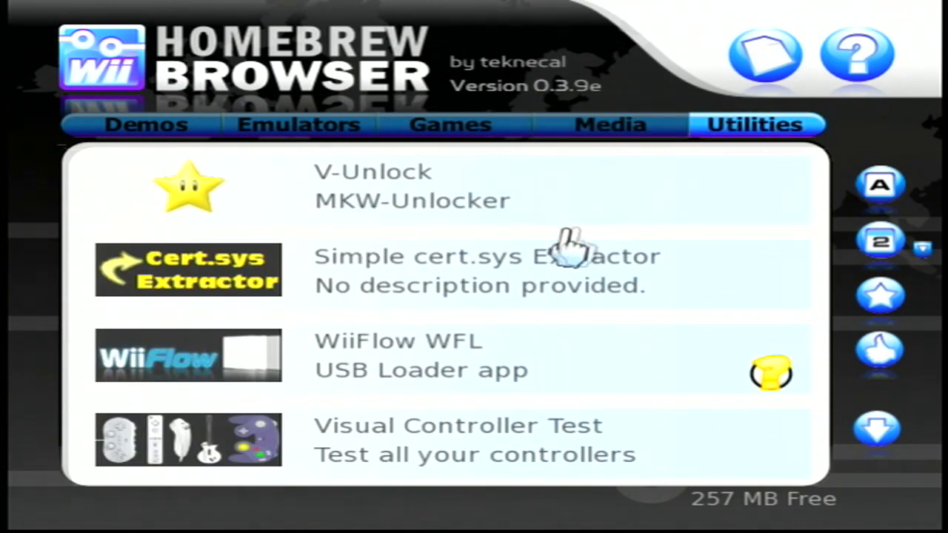
{"action": "left_click", "coordinate": [608, 124]}
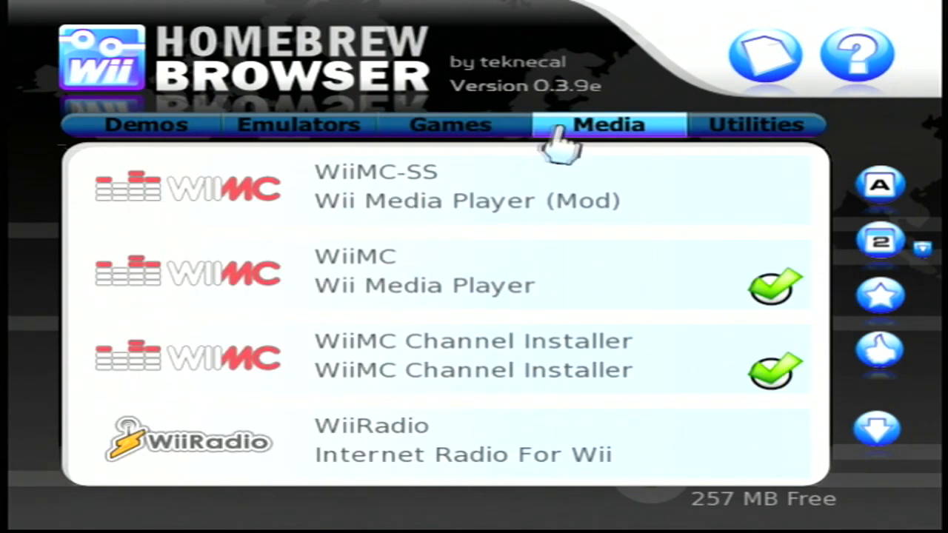
{"action": "mouse_move", "coordinate": [162, 155]}
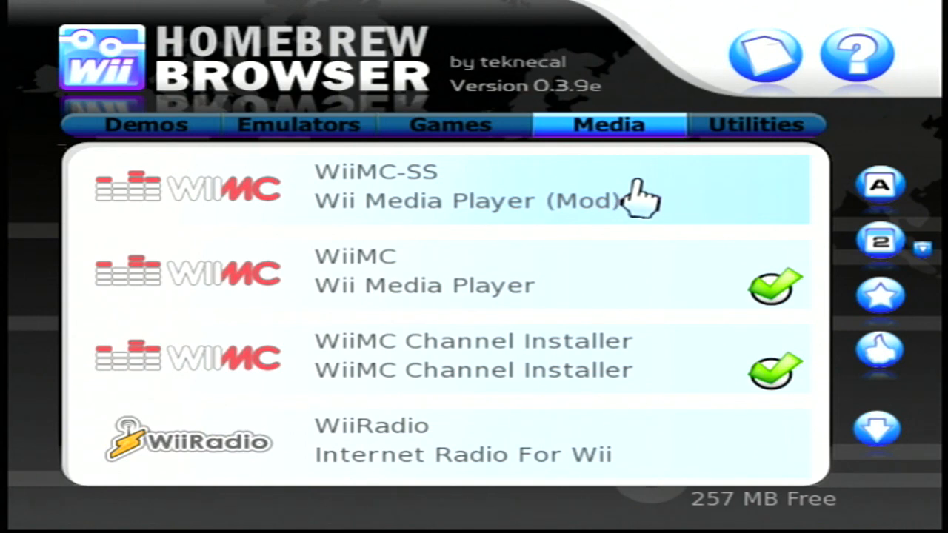
{"action": "mouse_move", "coordinate": [545, 266]}
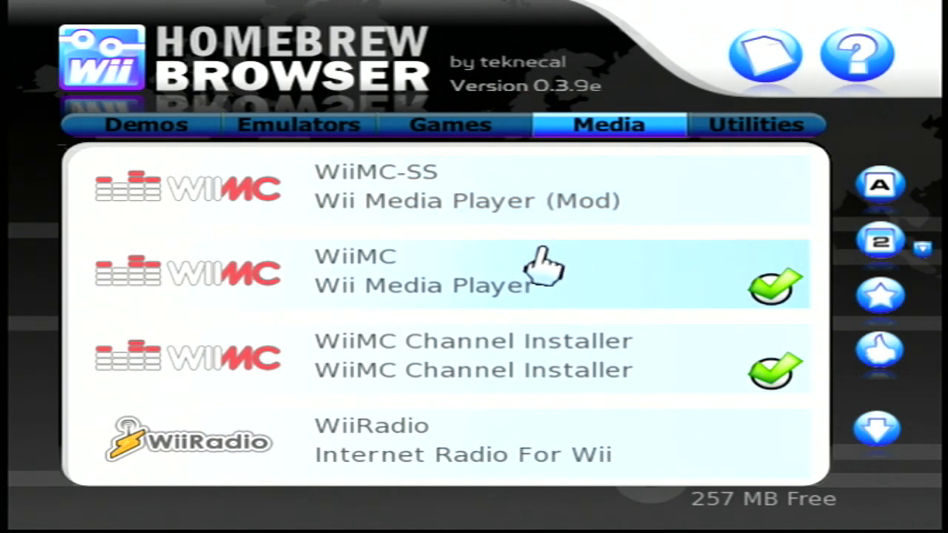
{"action": "mouse_move", "coordinate": [580, 289]}
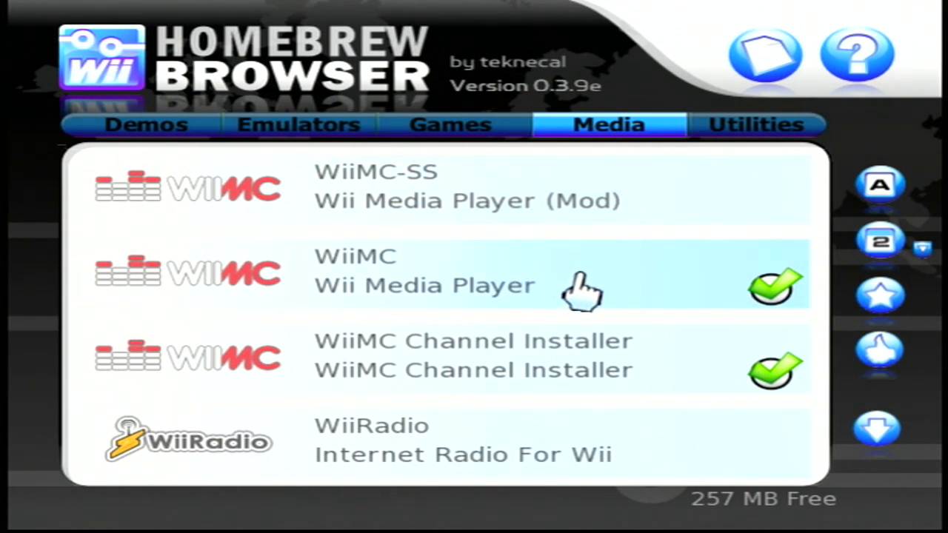
{"action": "mouse_move", "coordinate": [575, 259]}
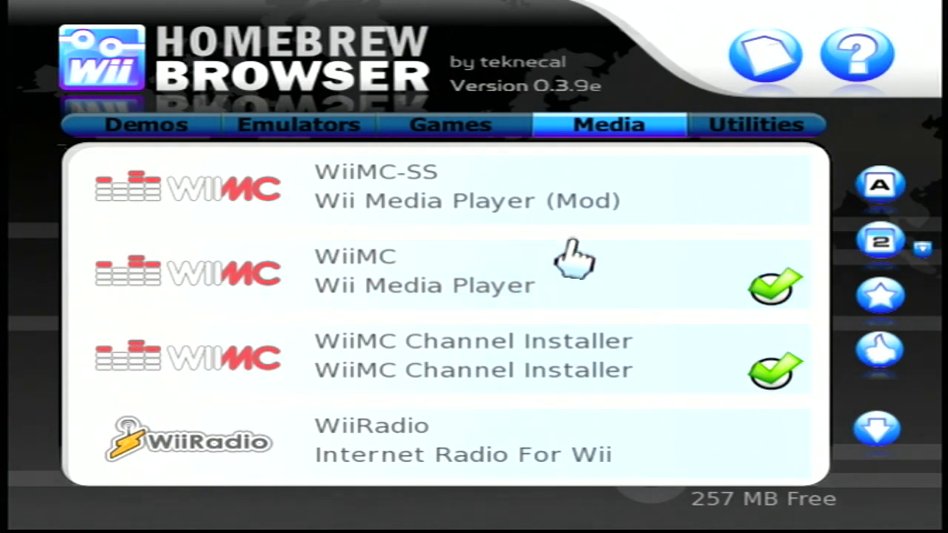
{"action": "mouse_move", "coordinate": [551, 215]}
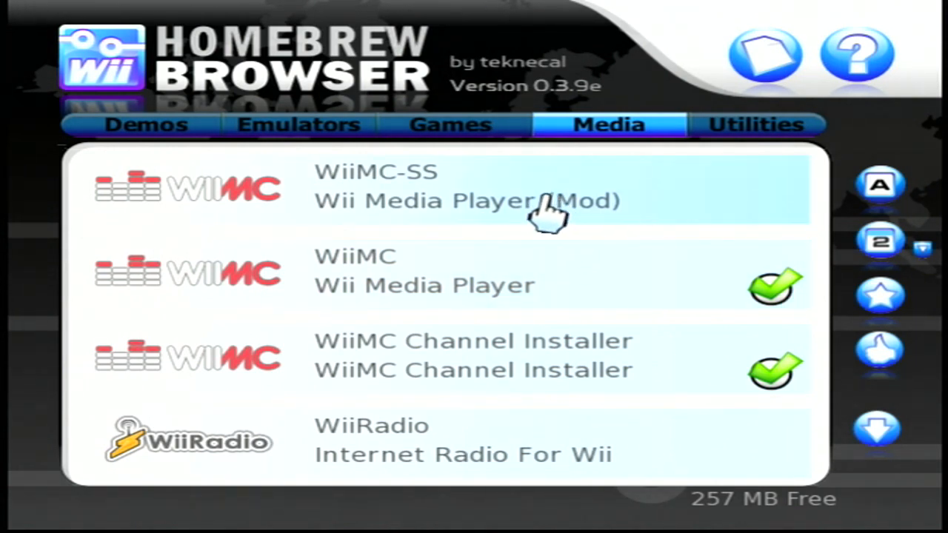
{"action": "mouse_move", "coordinate": [491, 237]}
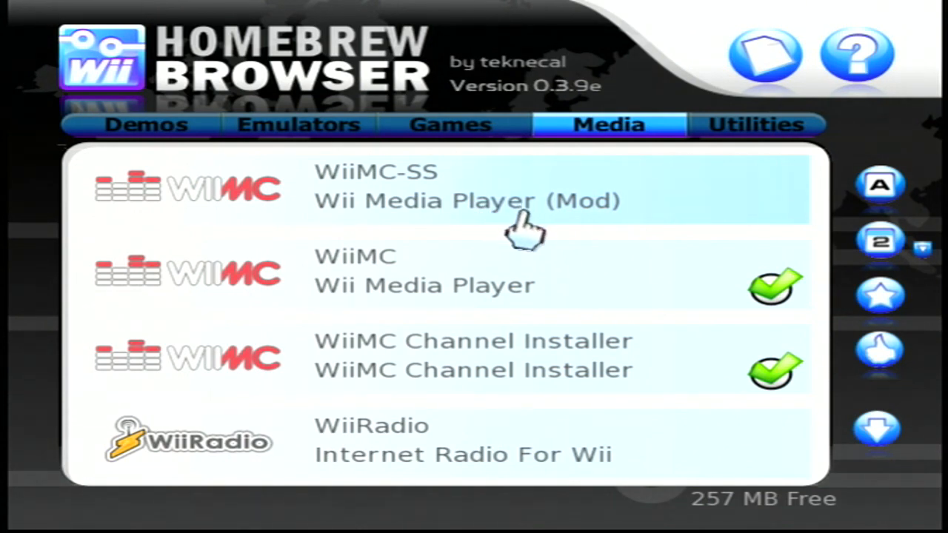
{"action": "mouse_move", "coordinate": [525, 230]}
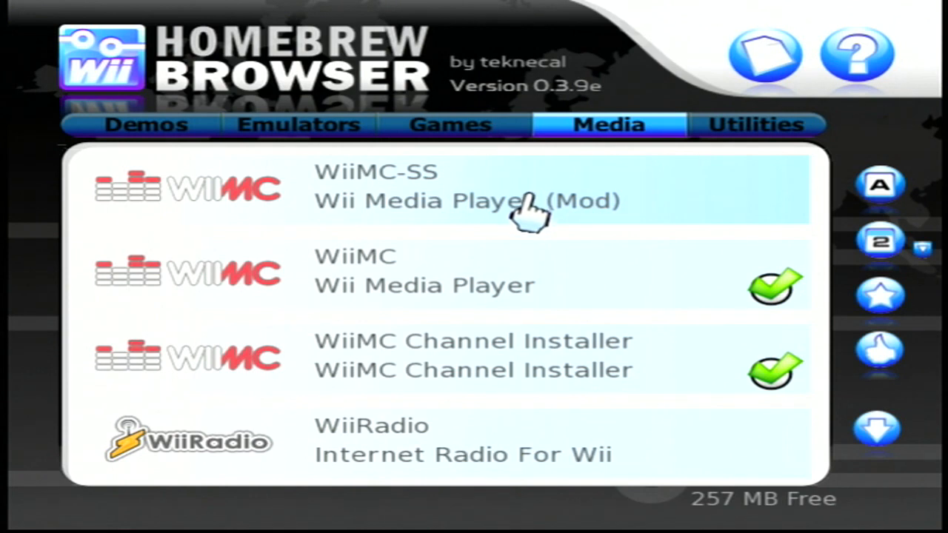
{"action": "mouse_move", "coordinate": [545, 234]}
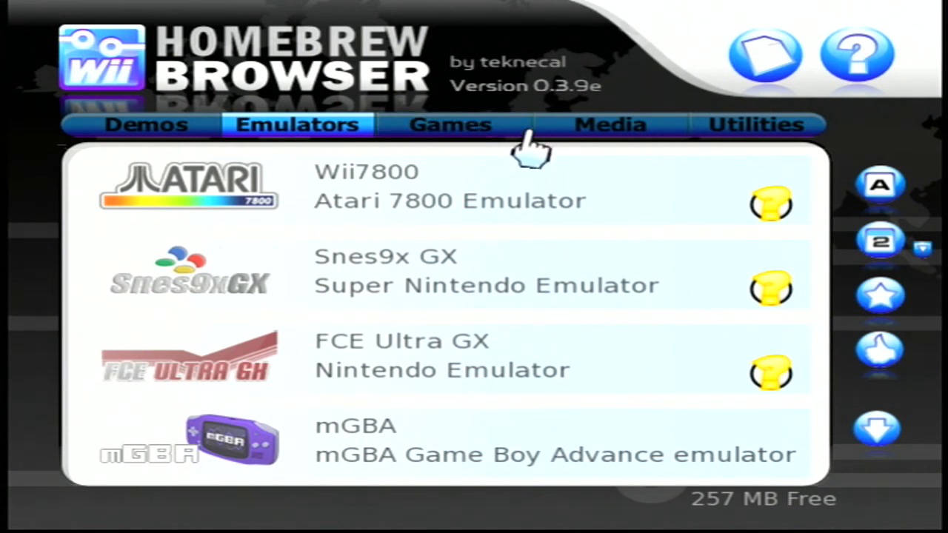
{"action": "mouse_move", "coordinate": [530, 163]}
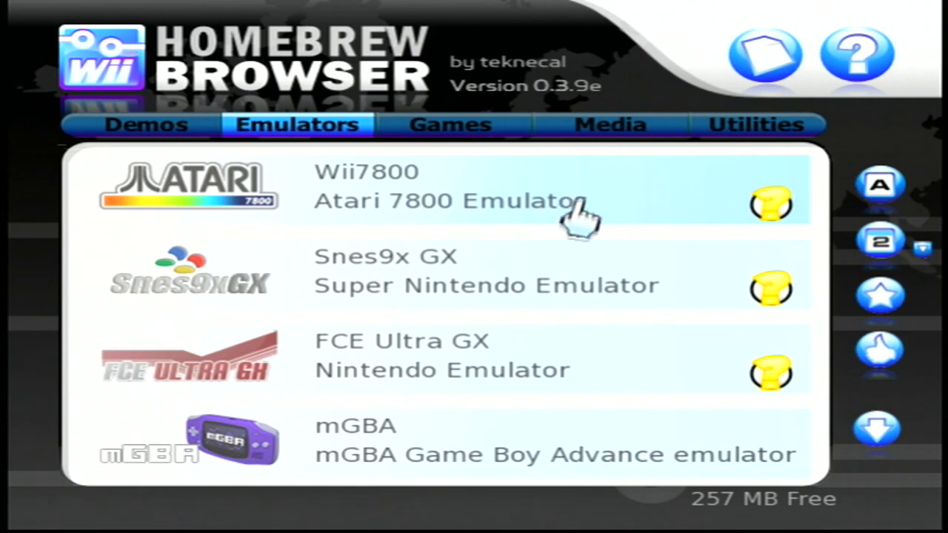
{"action": "mouse_move", "coordinate": [578, 178]}
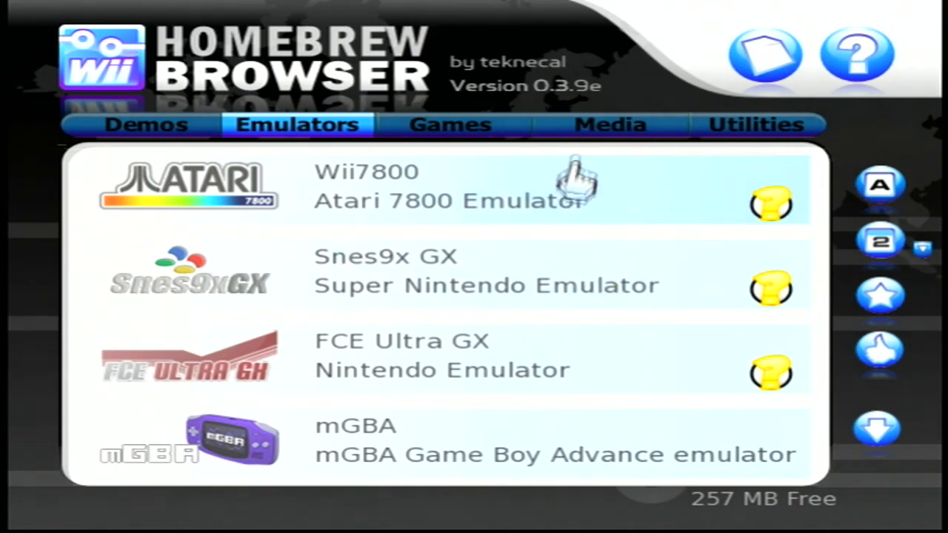